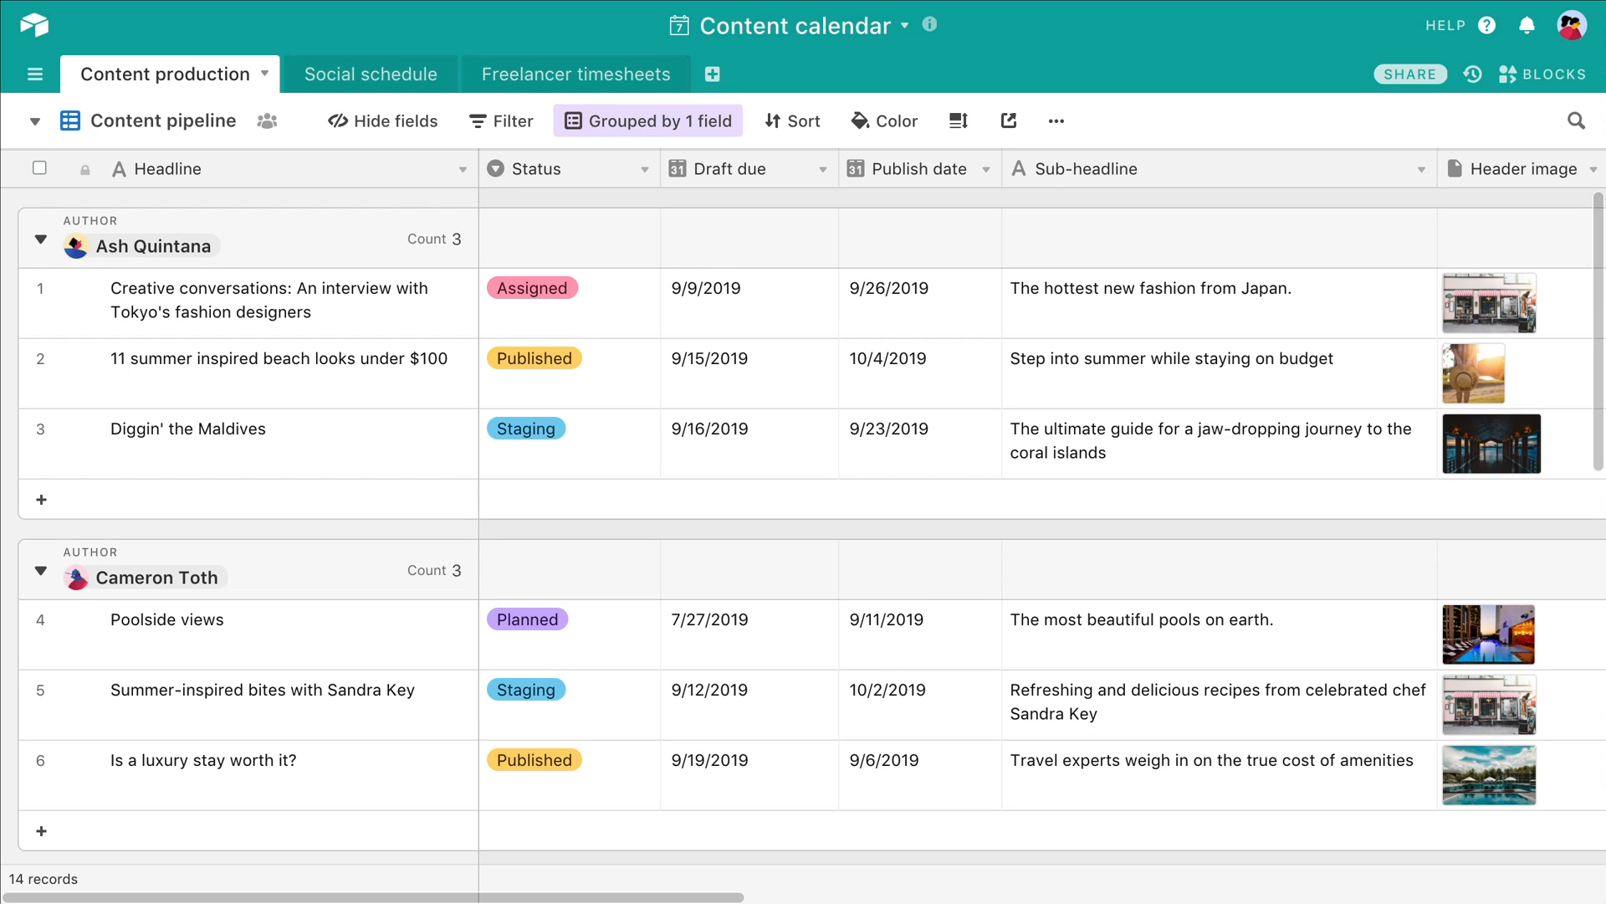
Step: Add a red conditional record color for Status is not Published and Publish date is before
left_click(917, 168)
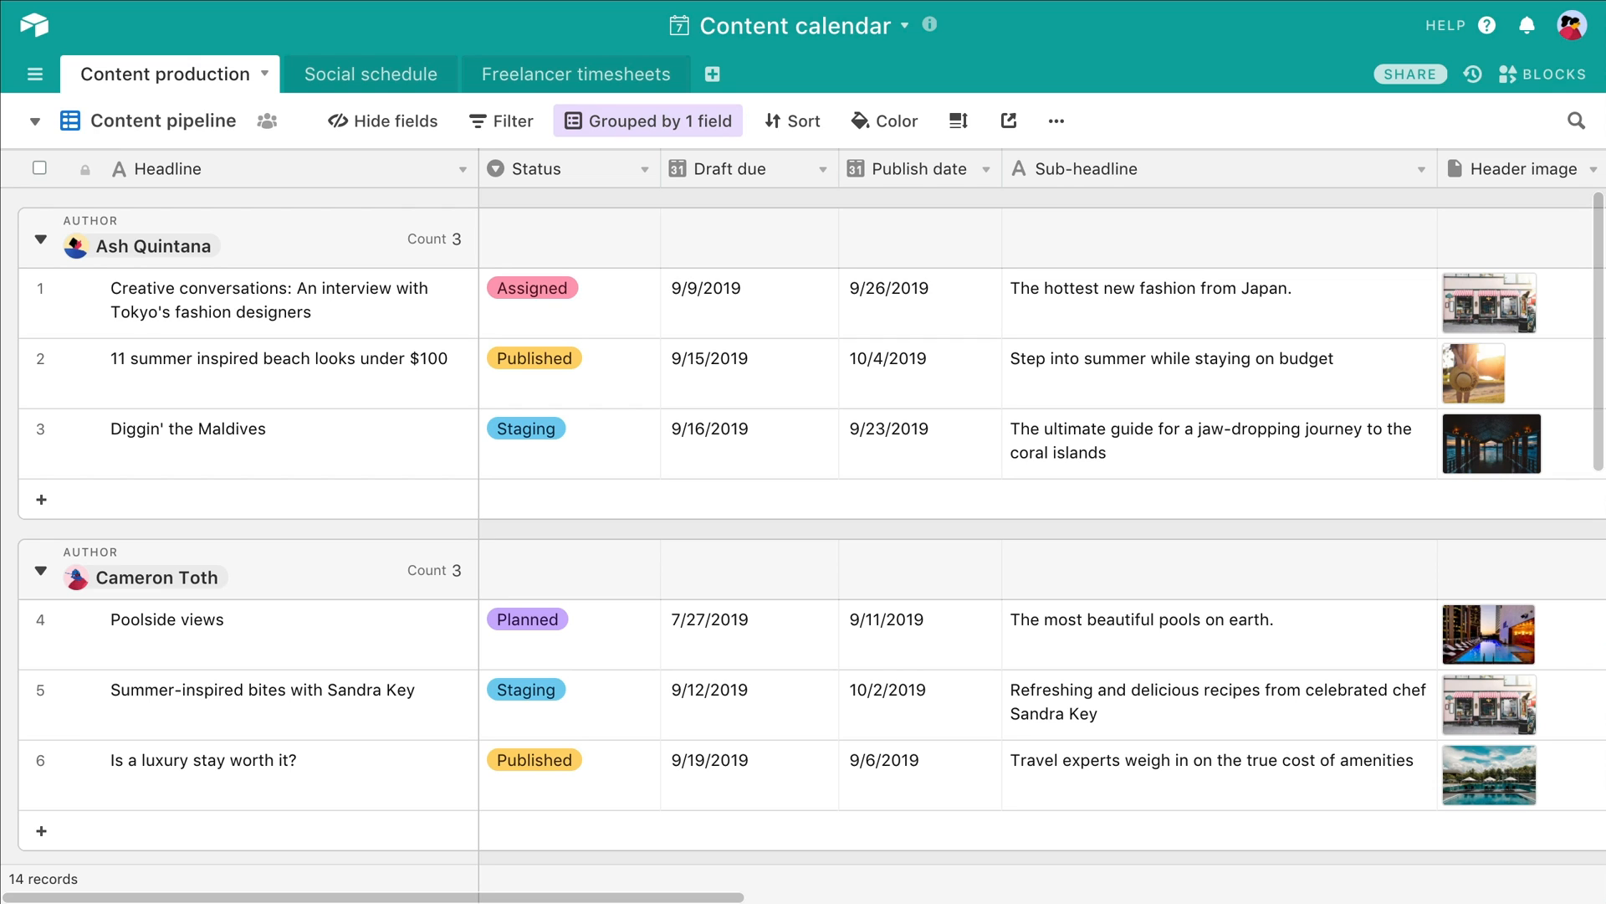
mouse_move(884, 119)
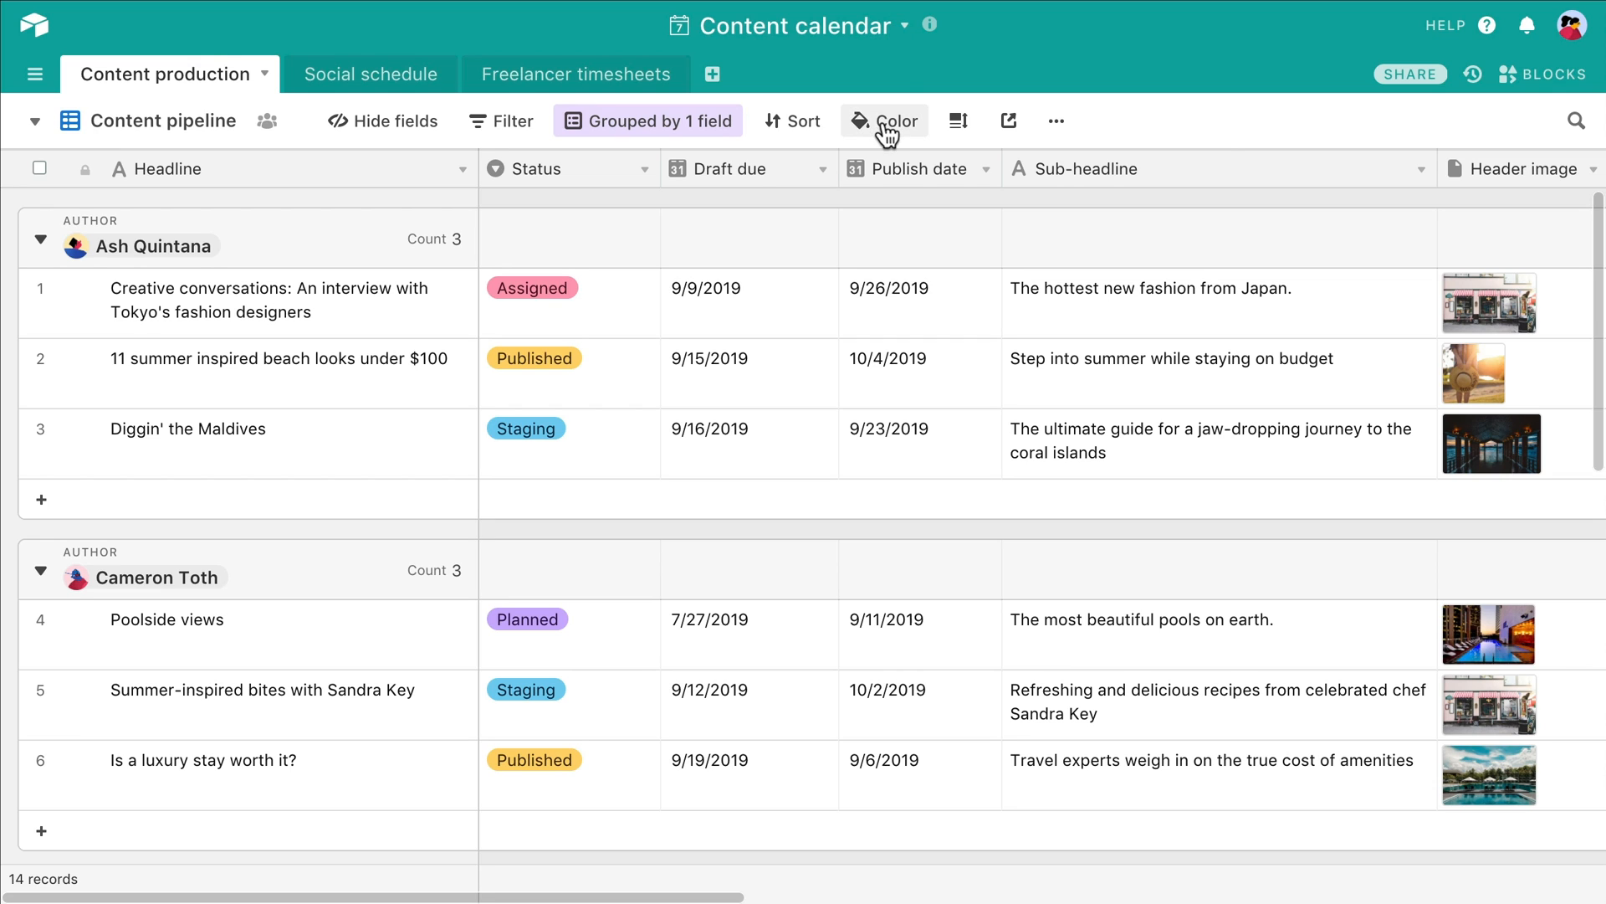
left_click(884, 120)
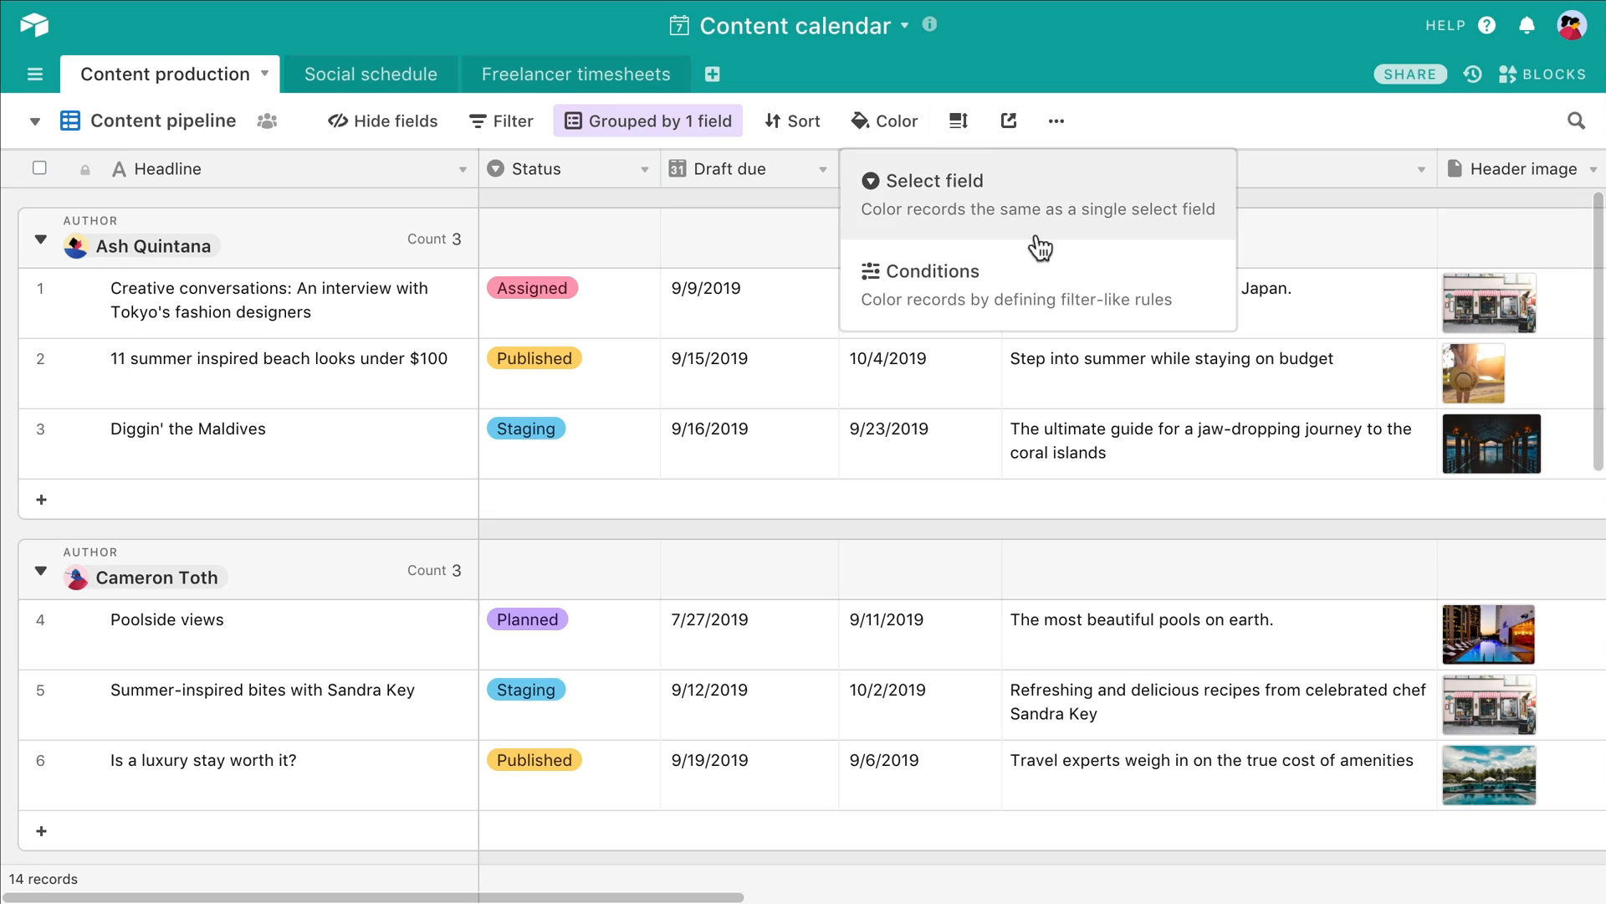
mouse_move(1097, 274)
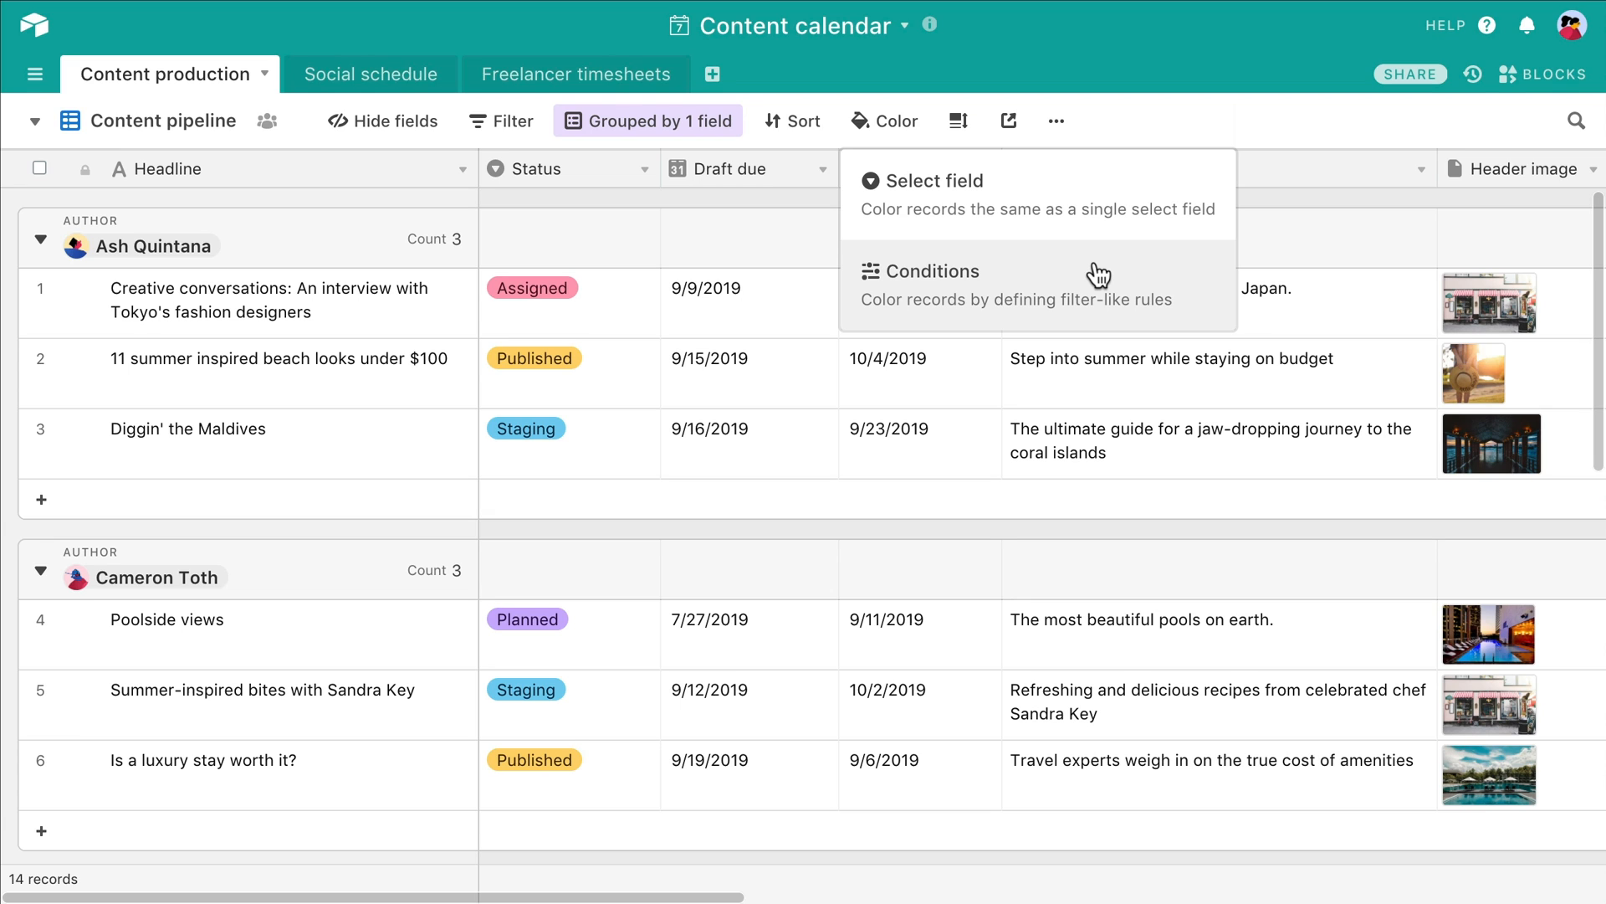
left_click(930, 270)
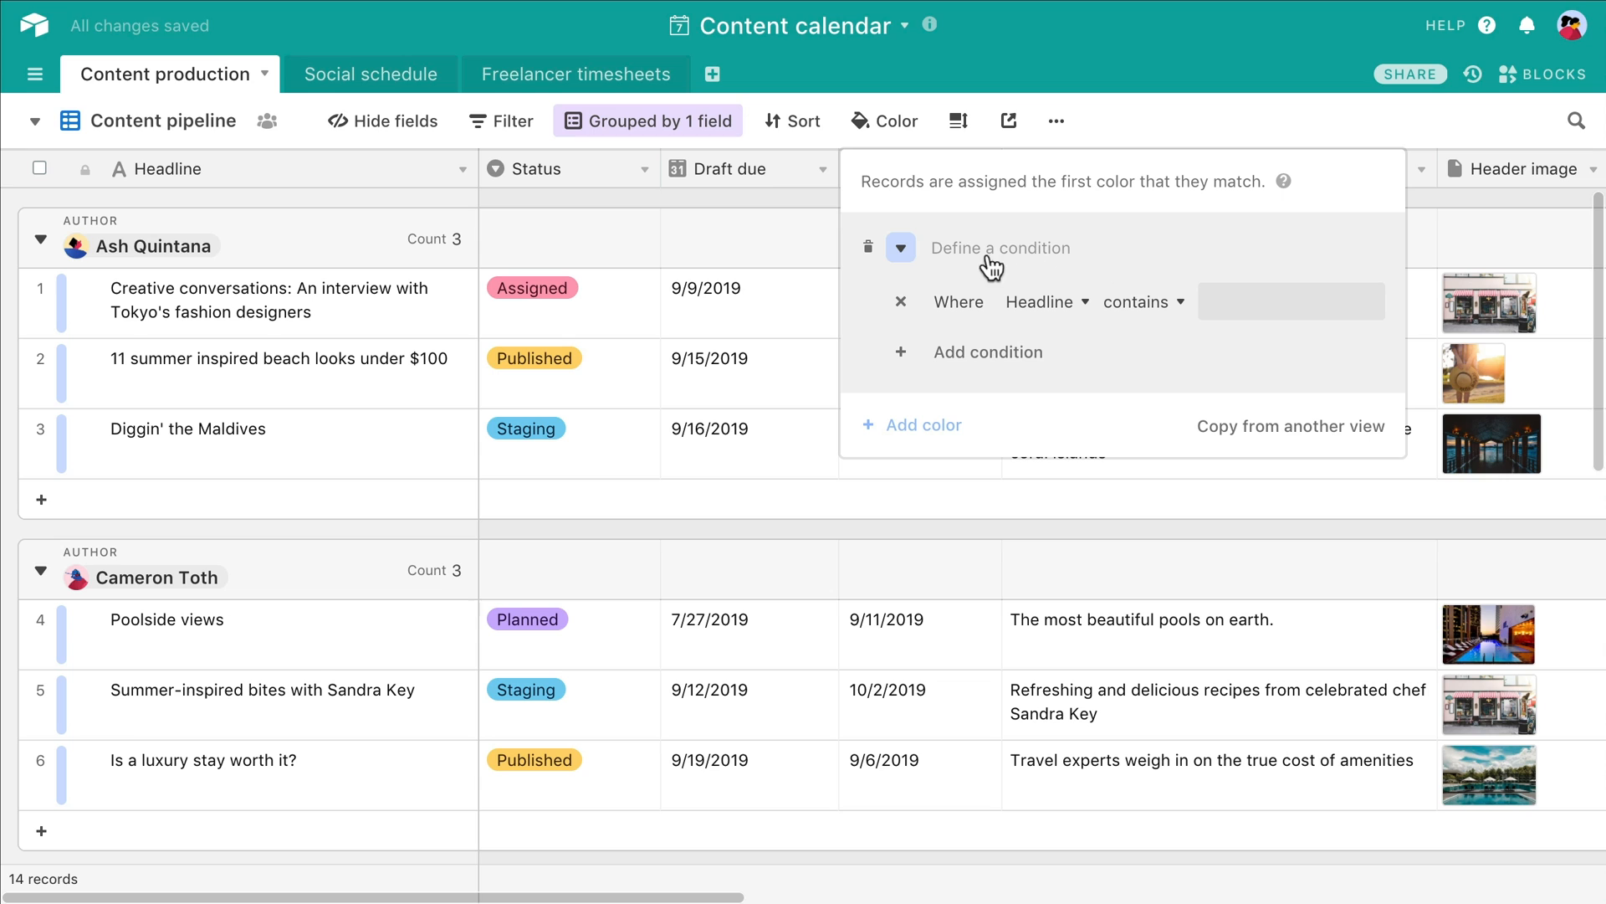
left_click(900, 247)
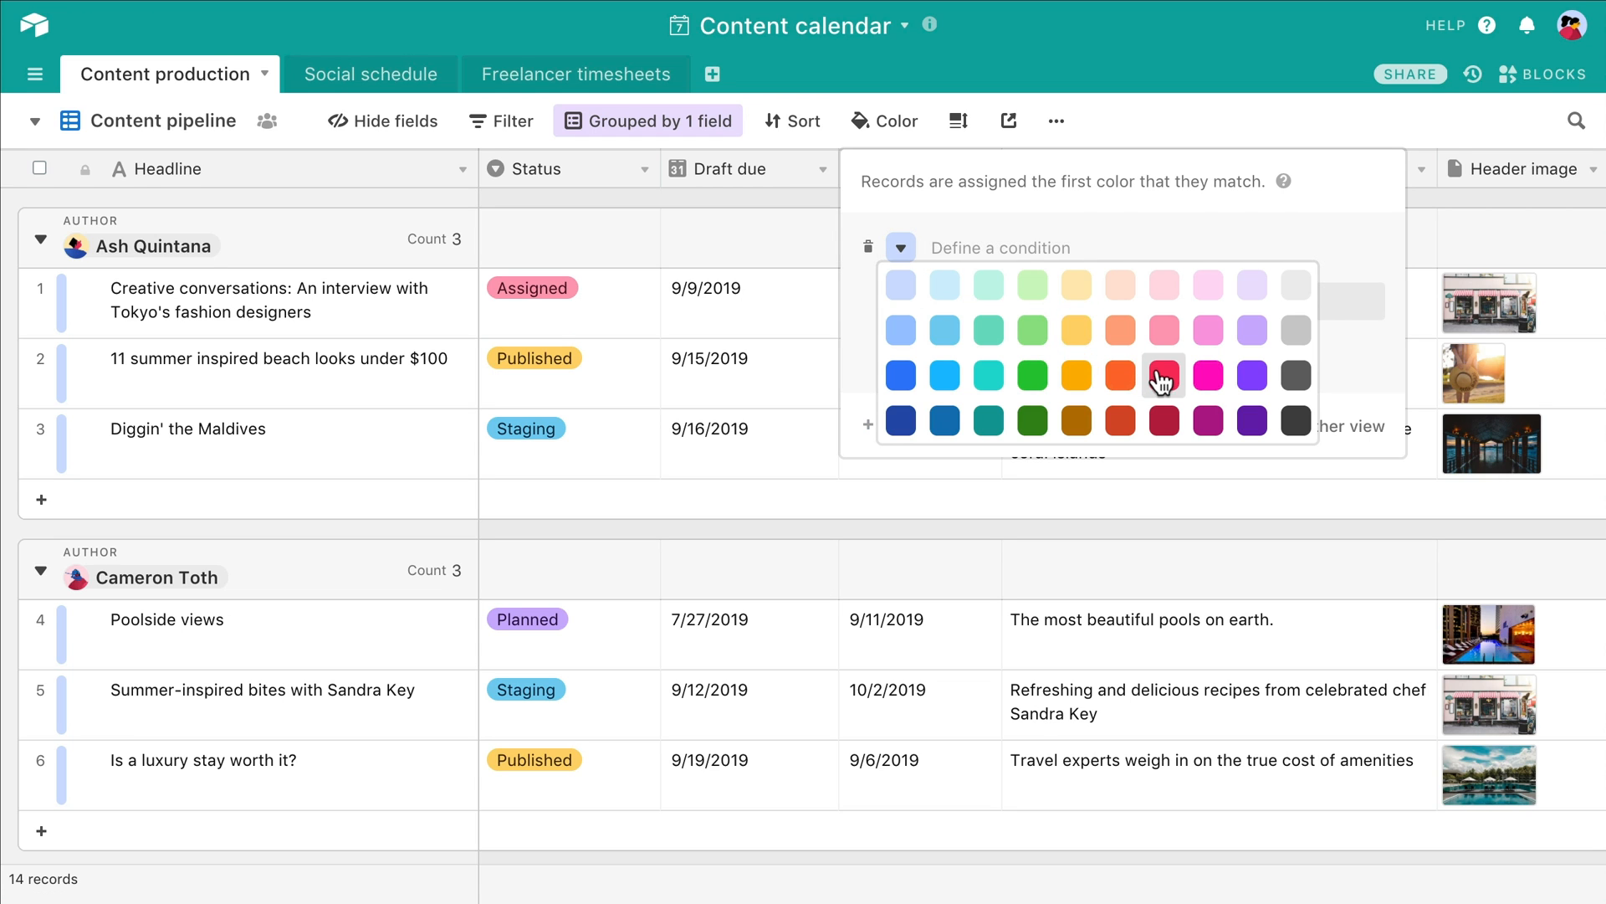
left_click(1163, 374)
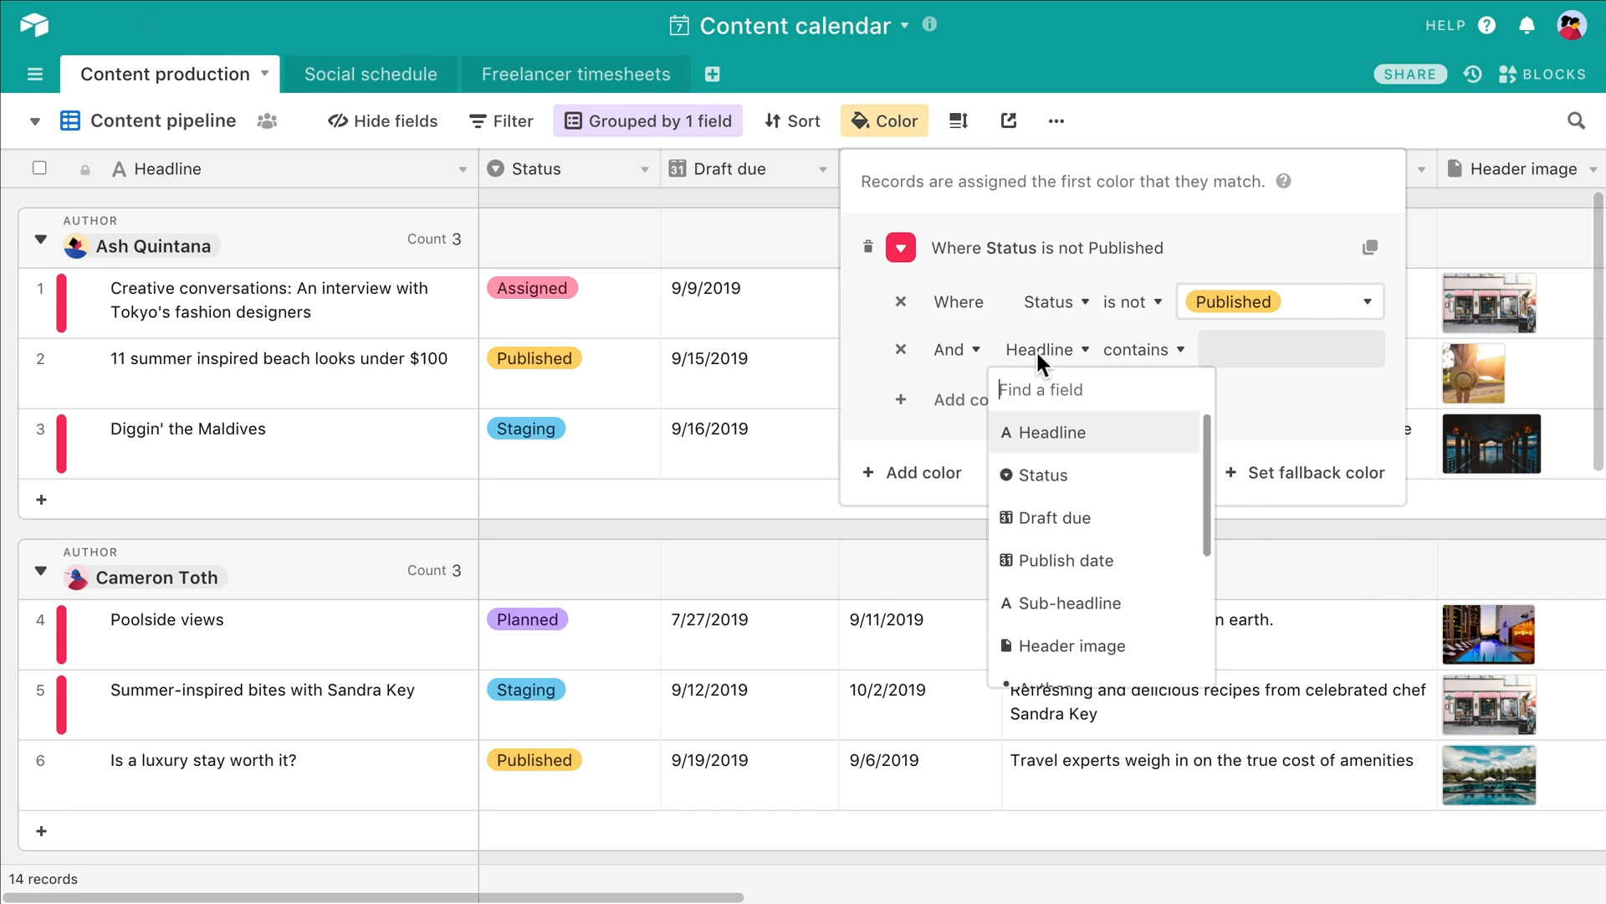
left_click(1068, 560)
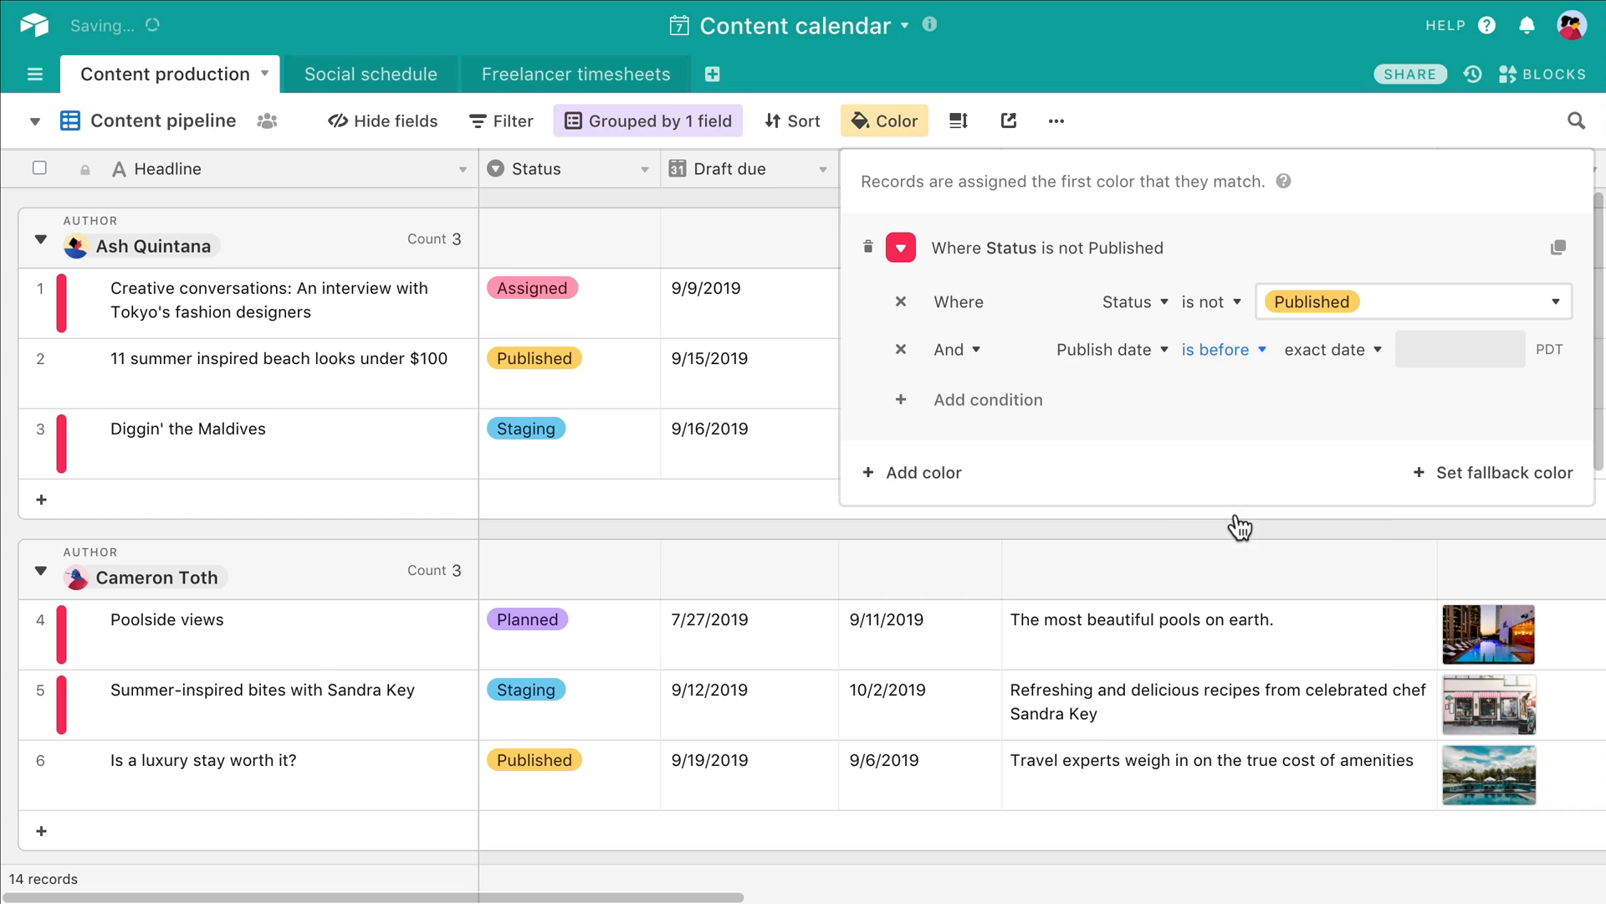
left_click(1331, 348)
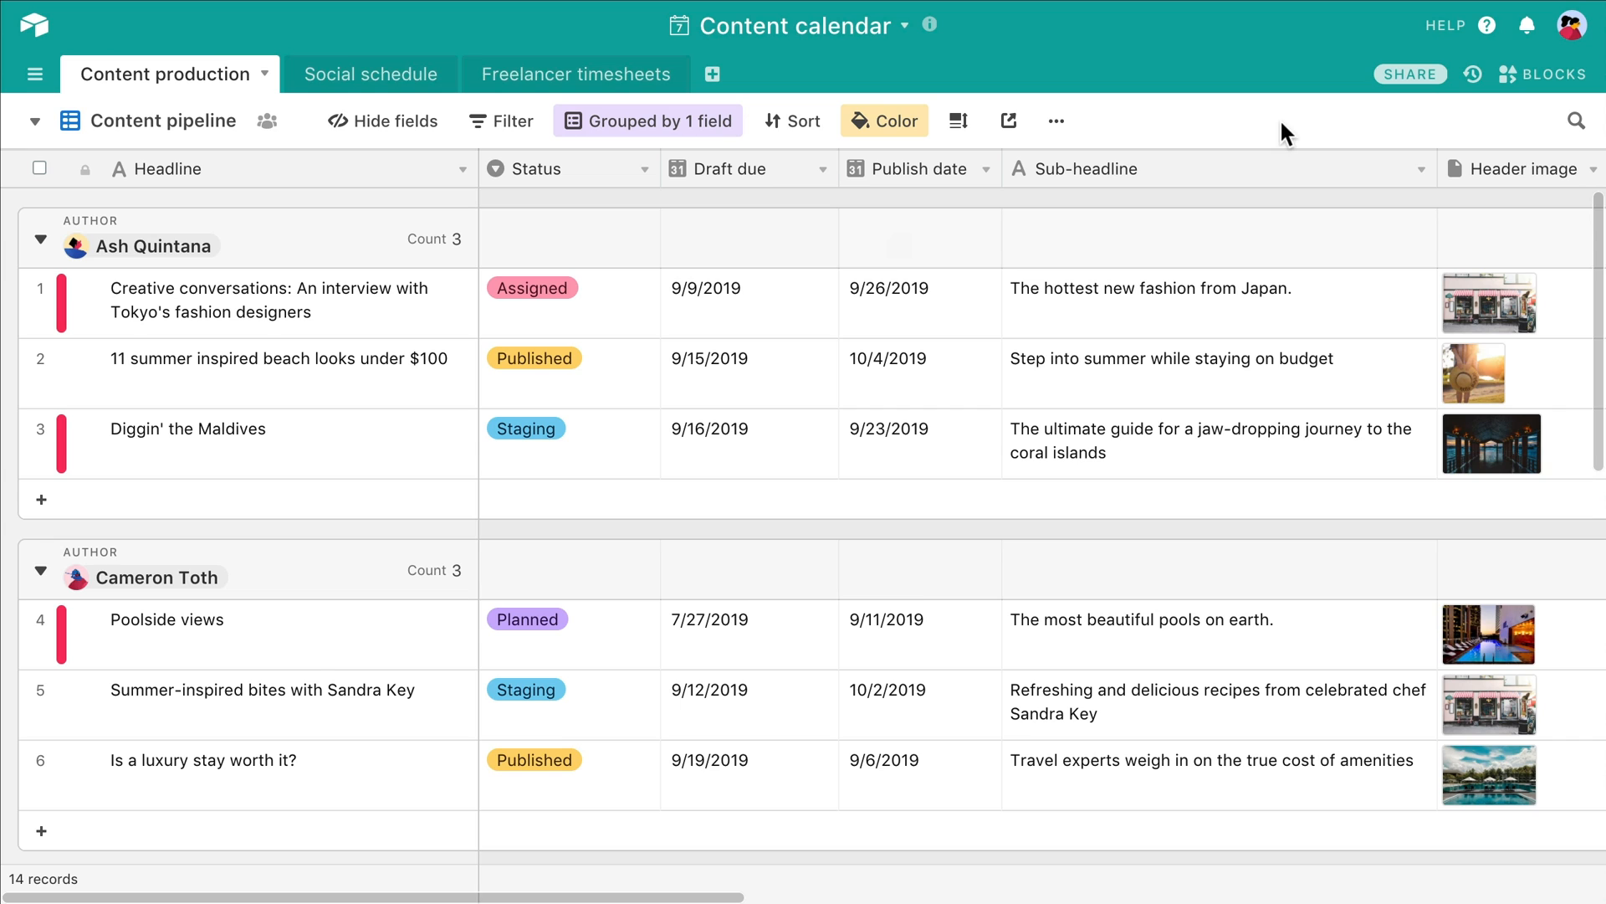
Step: Set Diggin' the Maldives status from Staging to Published
left_click(569, 428)
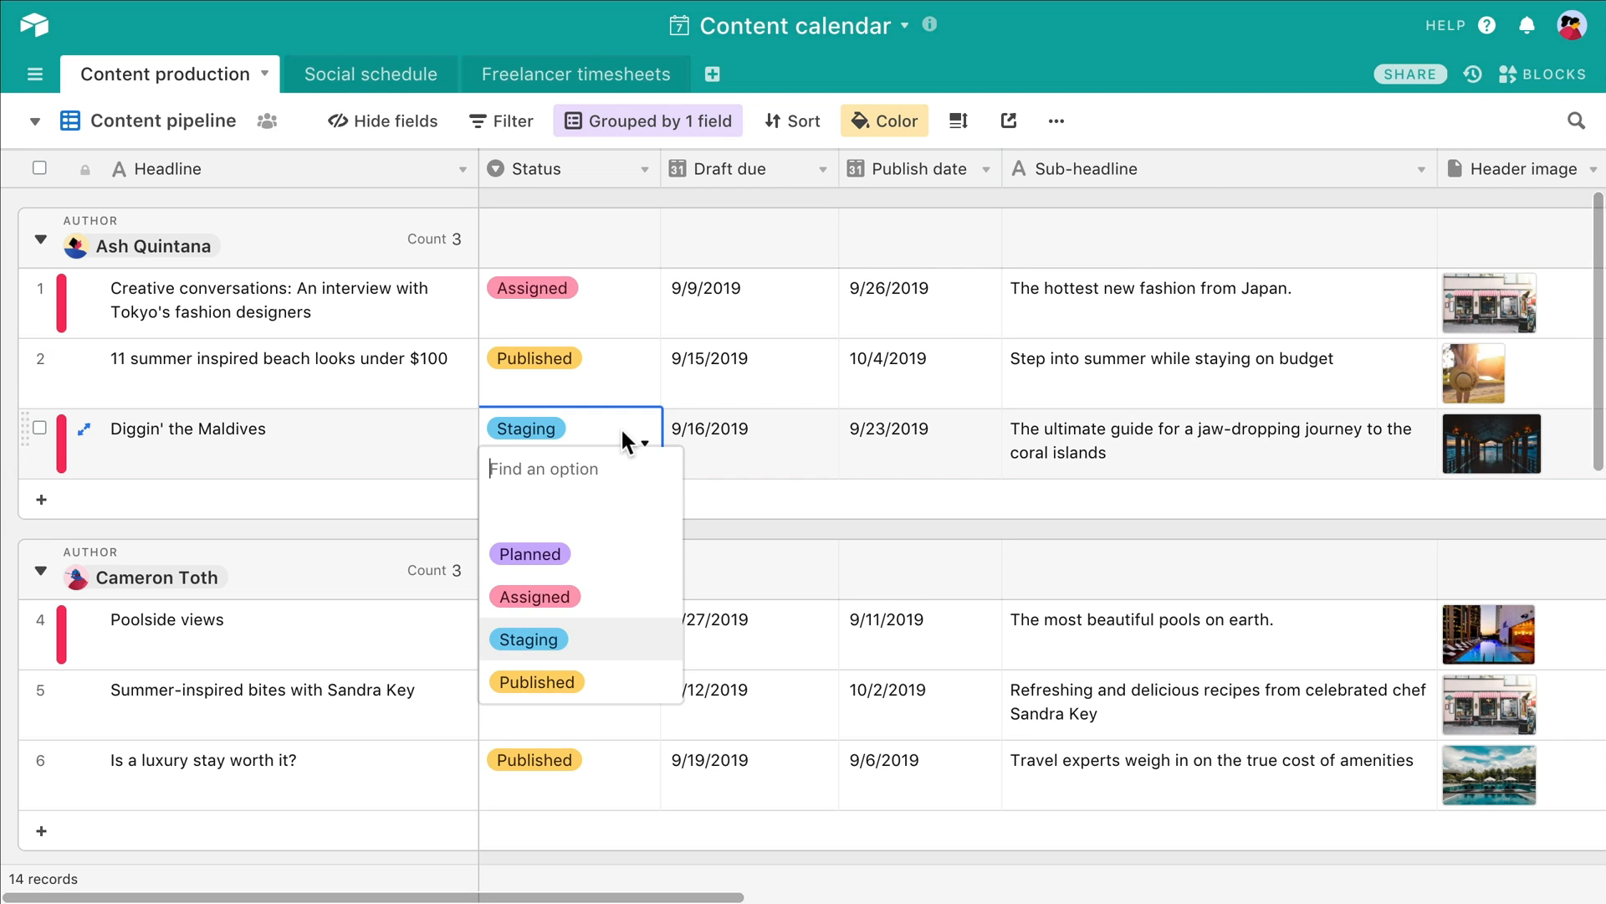
left_click(537, 681)
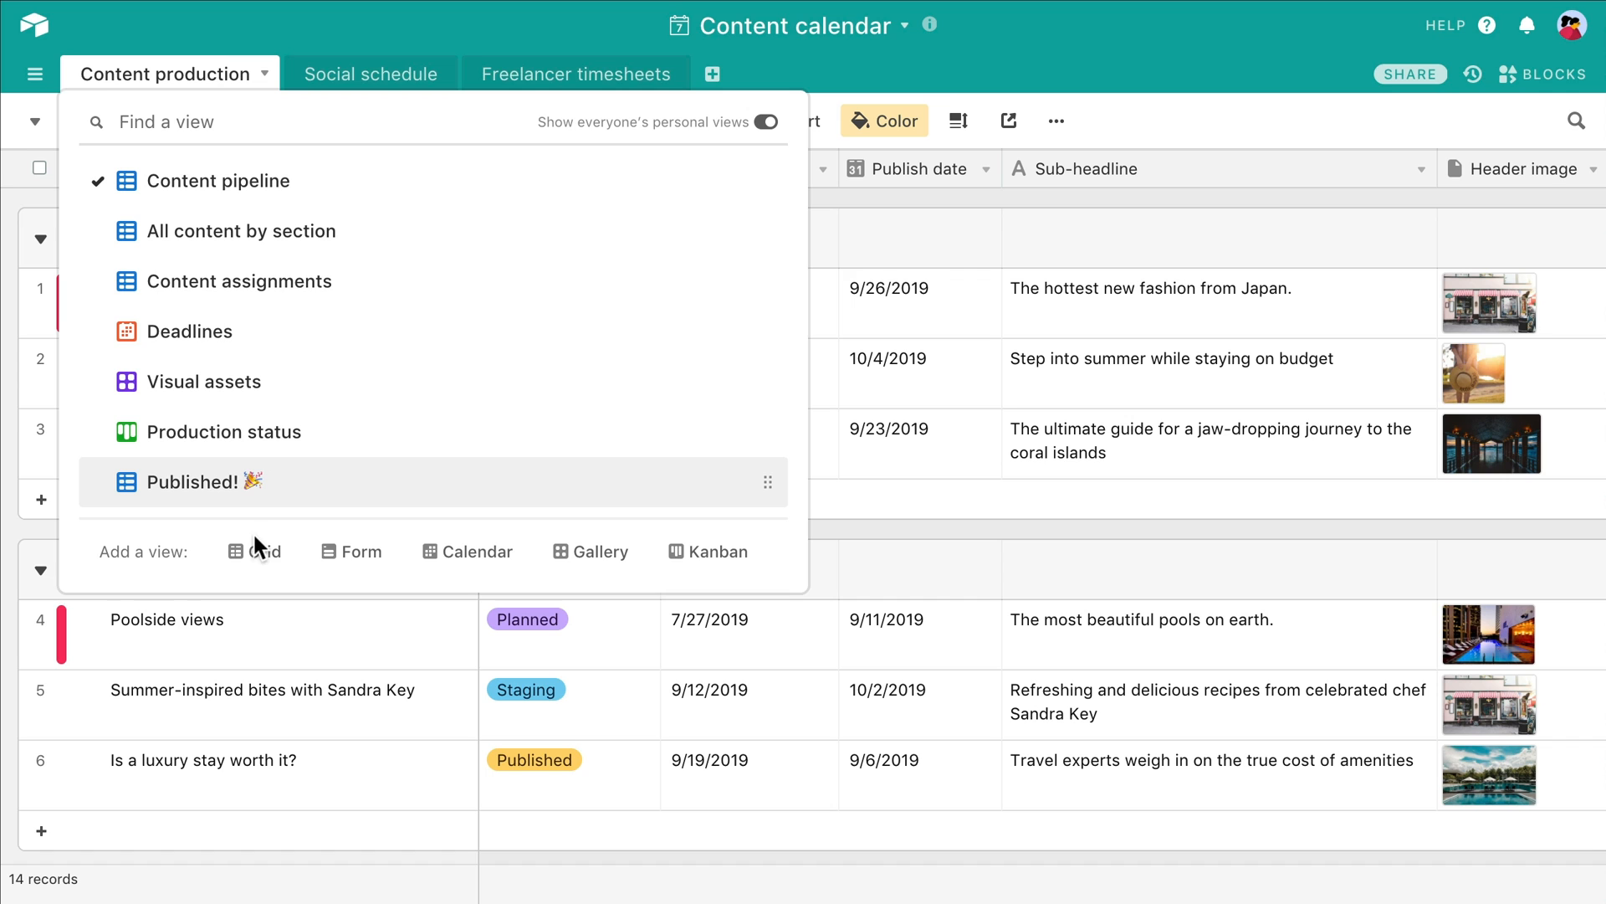
Step: Add an Overdue grid view filtered to Status is not Published and a past Publish date range
left_click(195, 481)
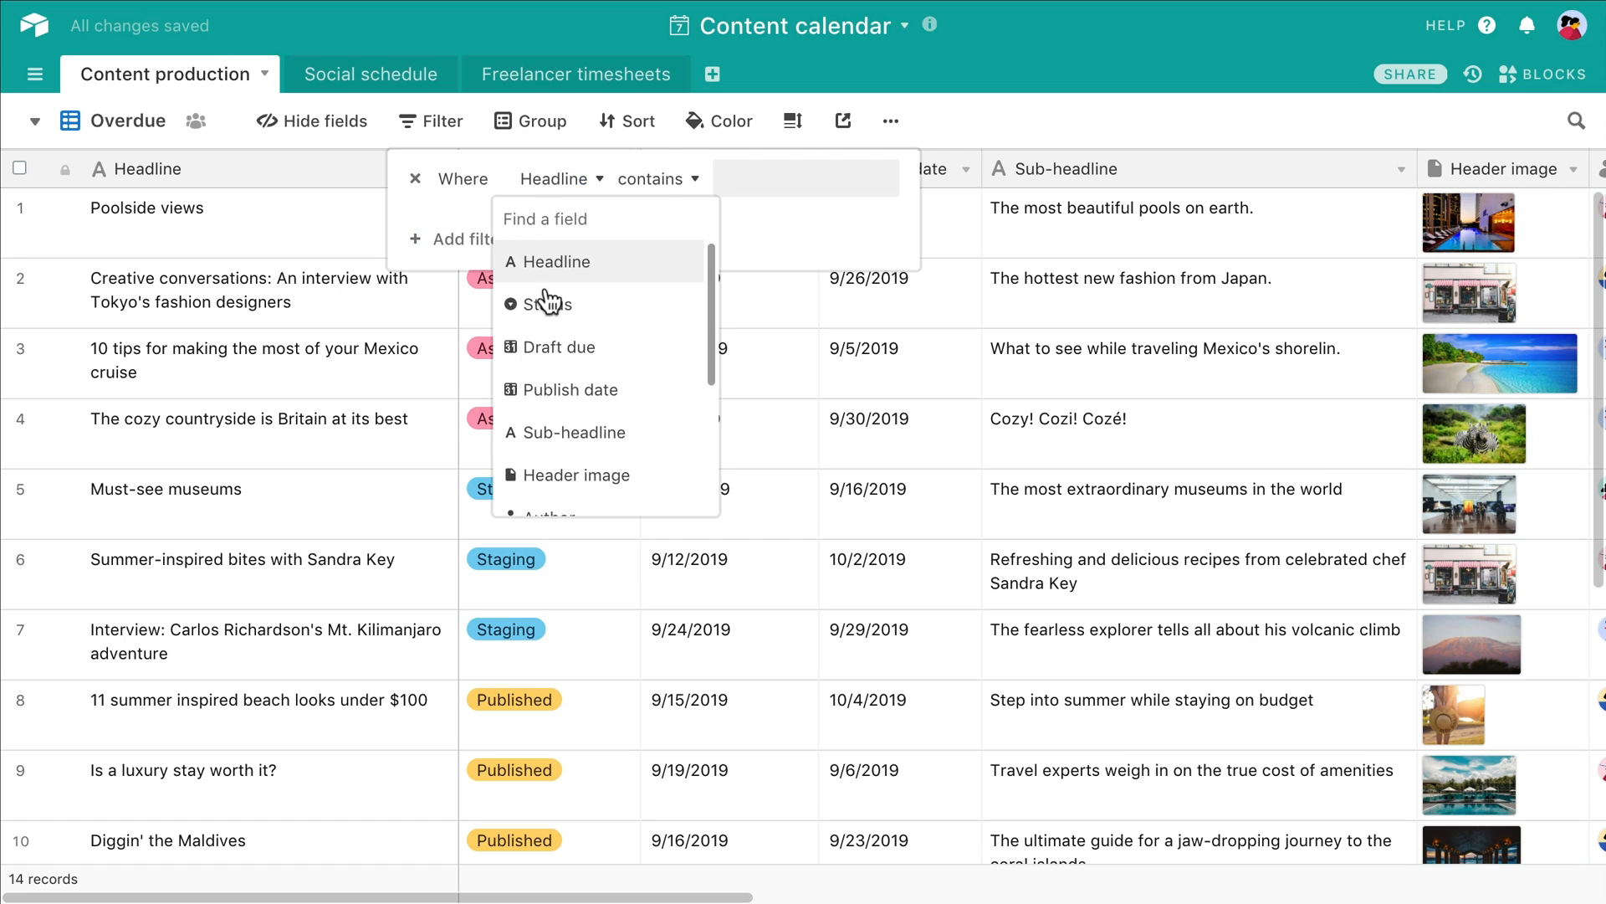
left_click(548, 305)
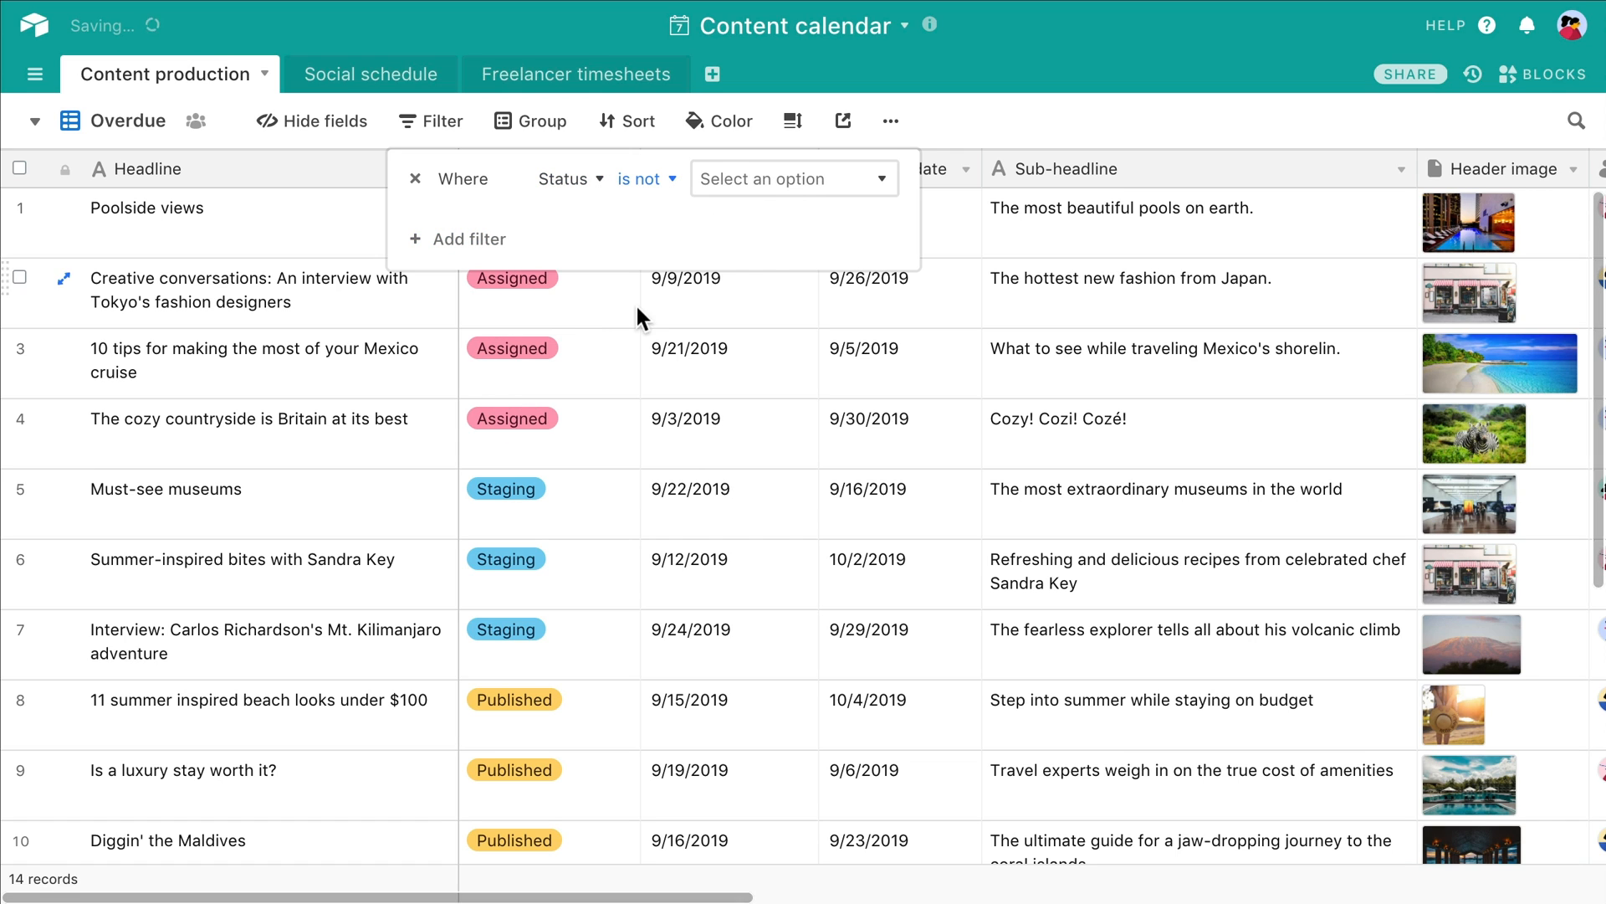
left_click(791, 178)
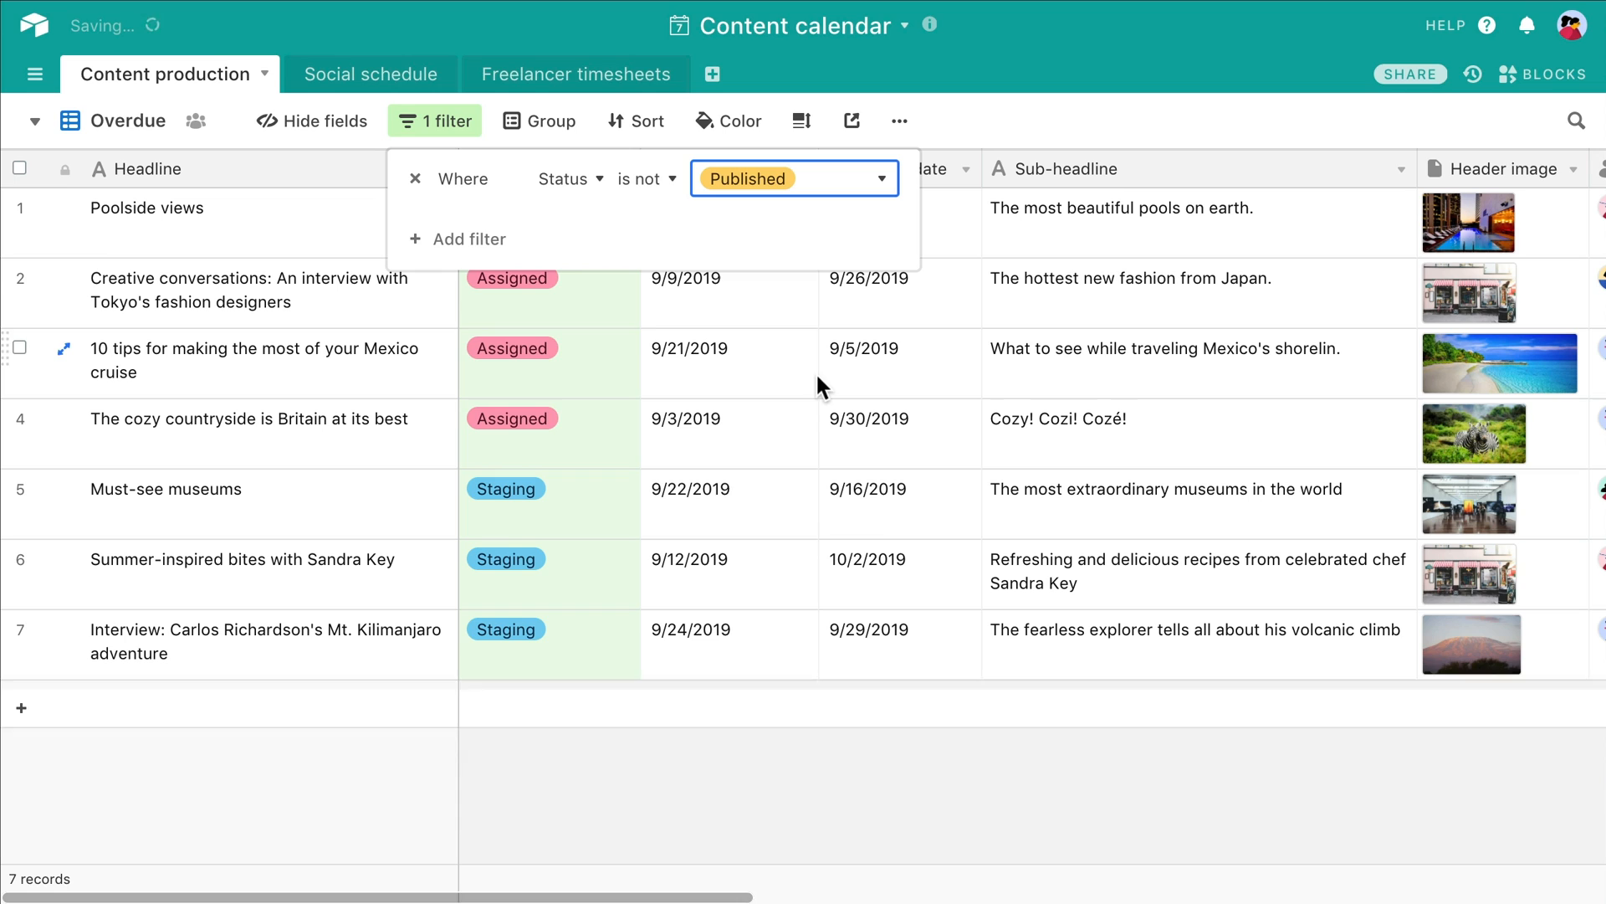
left_click(469, 239)
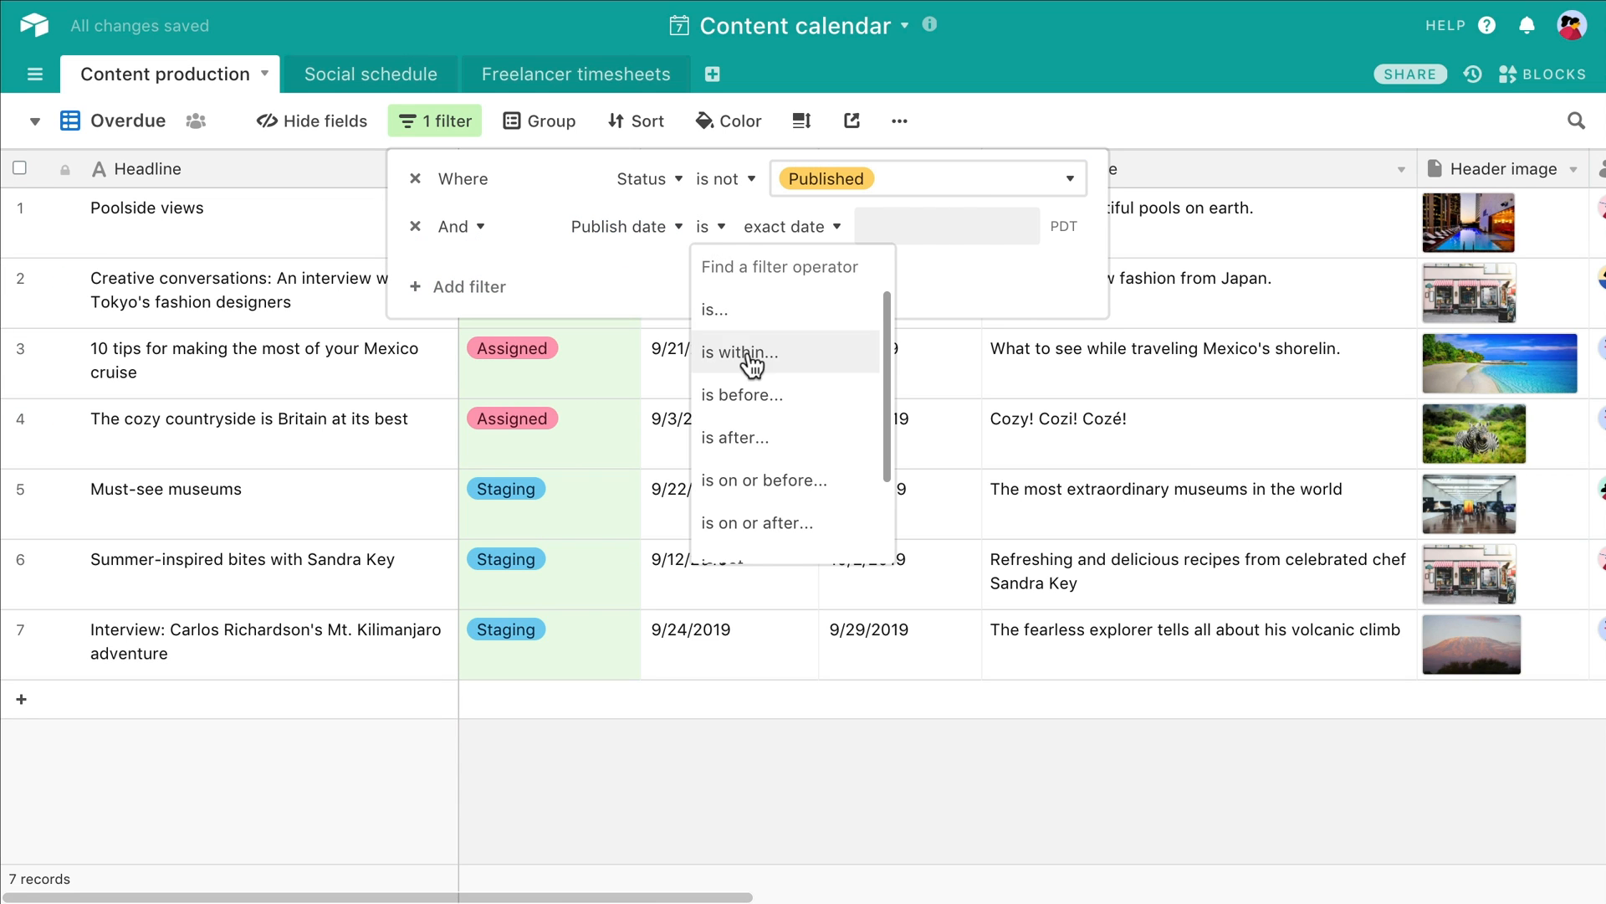
left_click(740, 394)
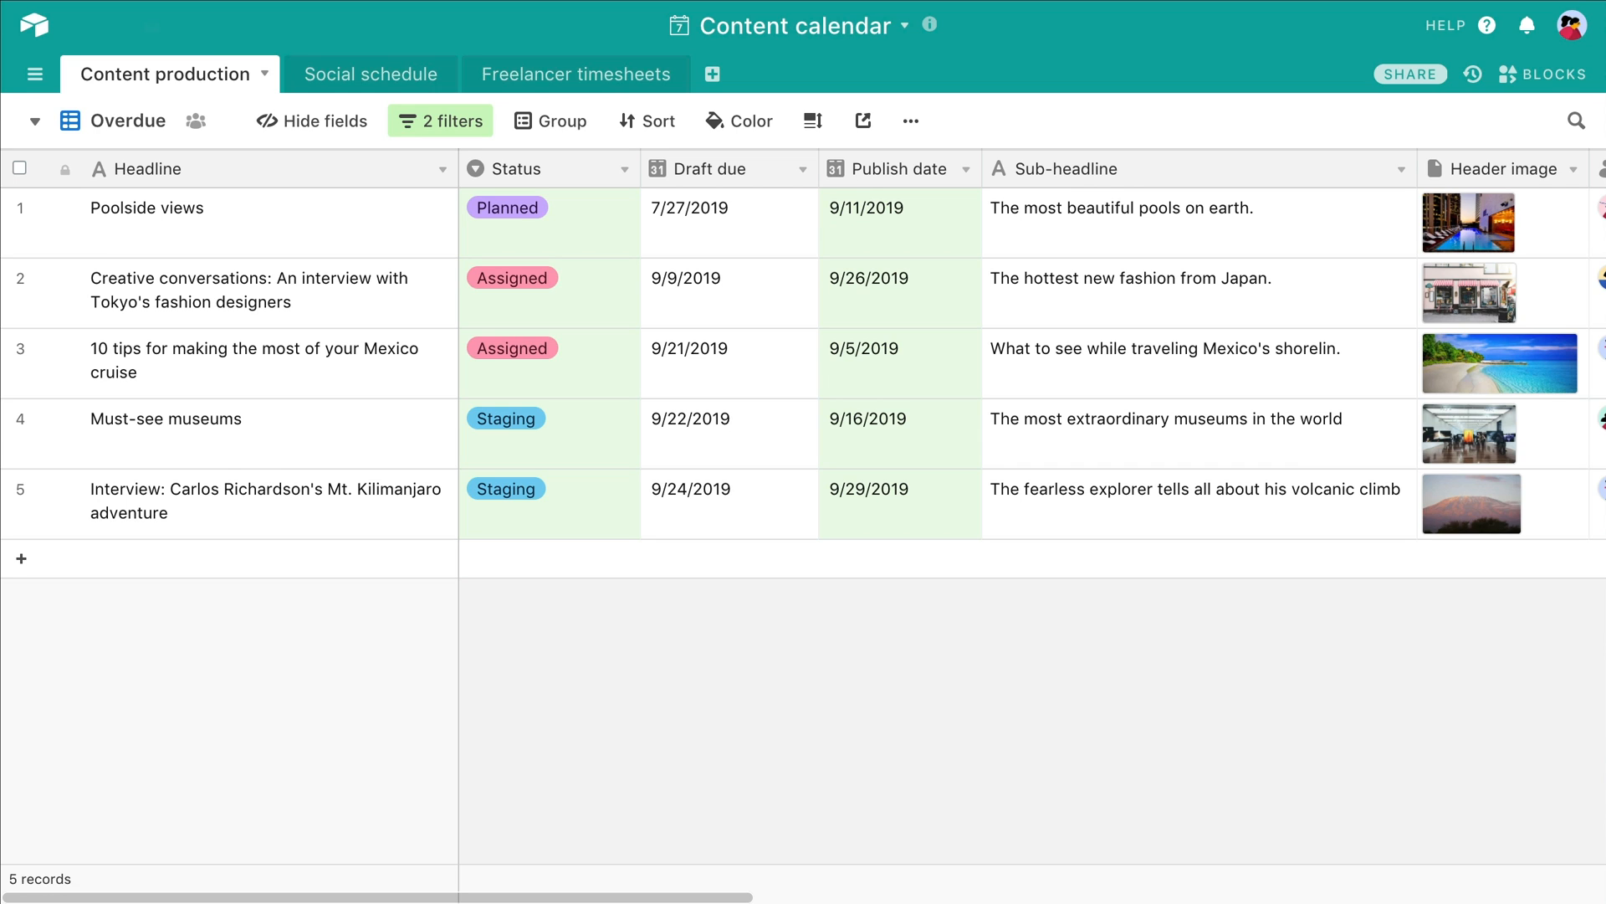
mouse_move(703, 316)
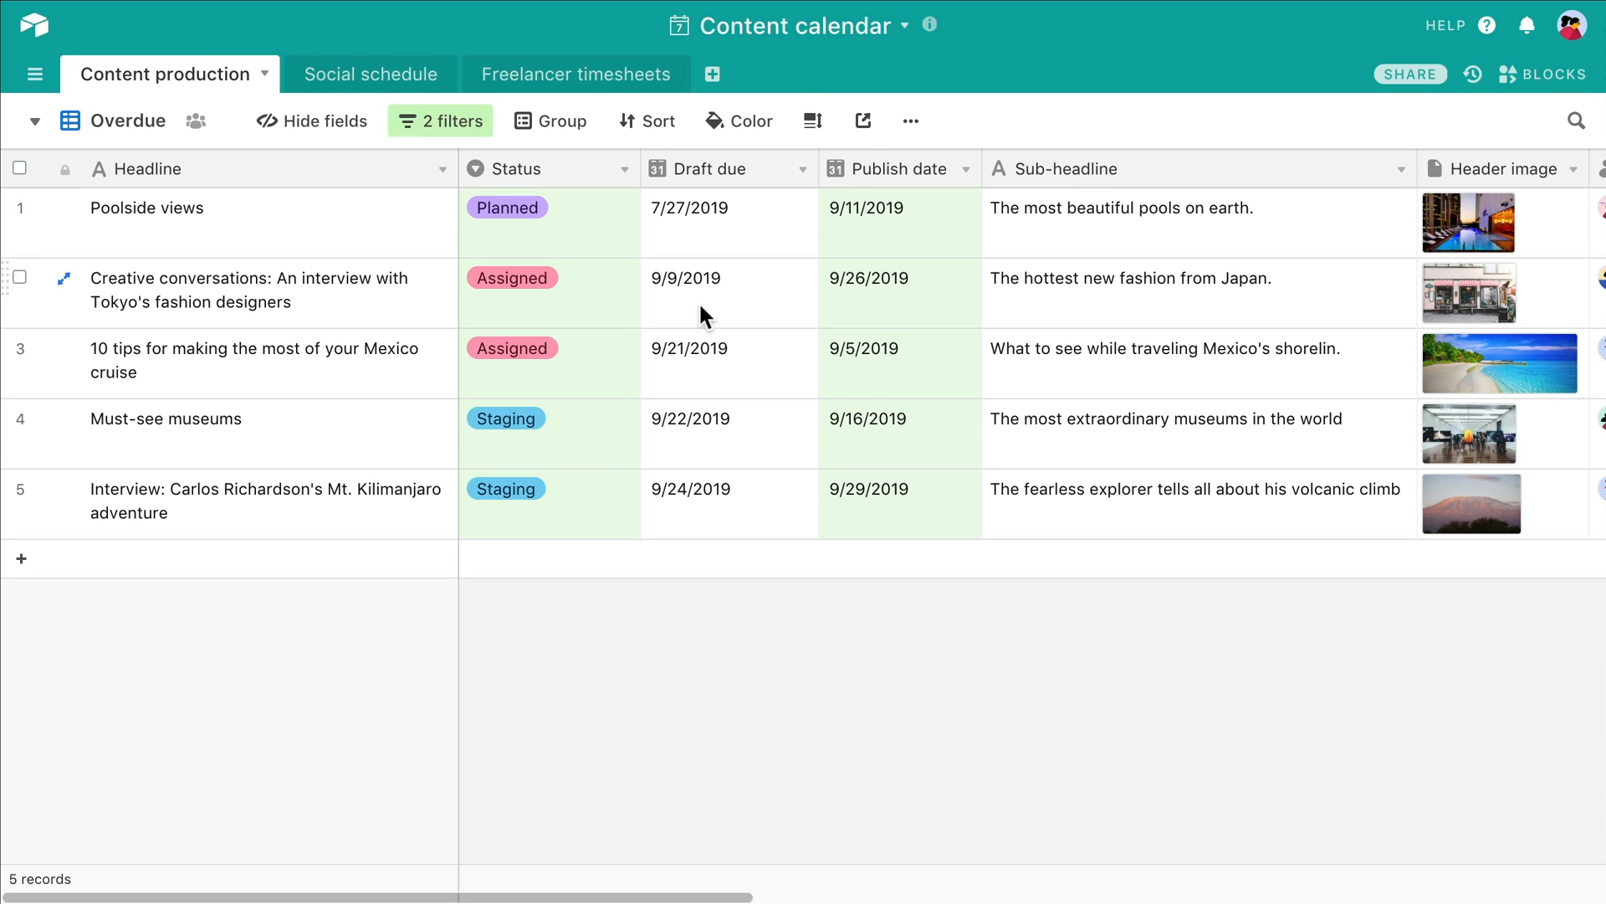
left_click(548, 489)
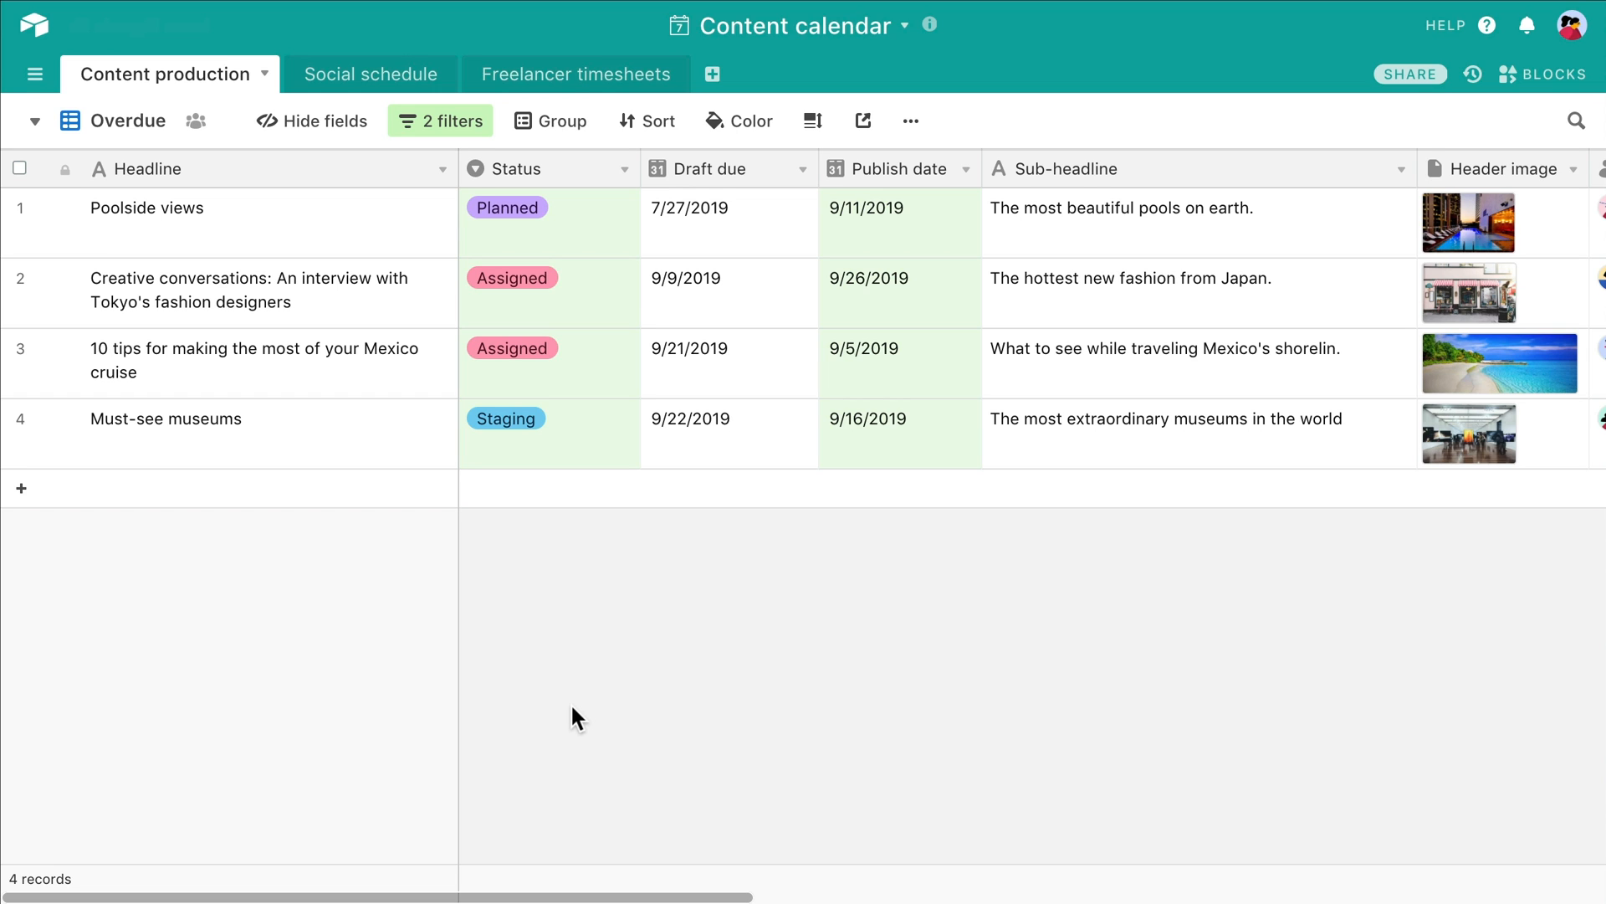
Step: Switch to the Content pipeline view and begin a new field beside Headline
left_click(34, 119)
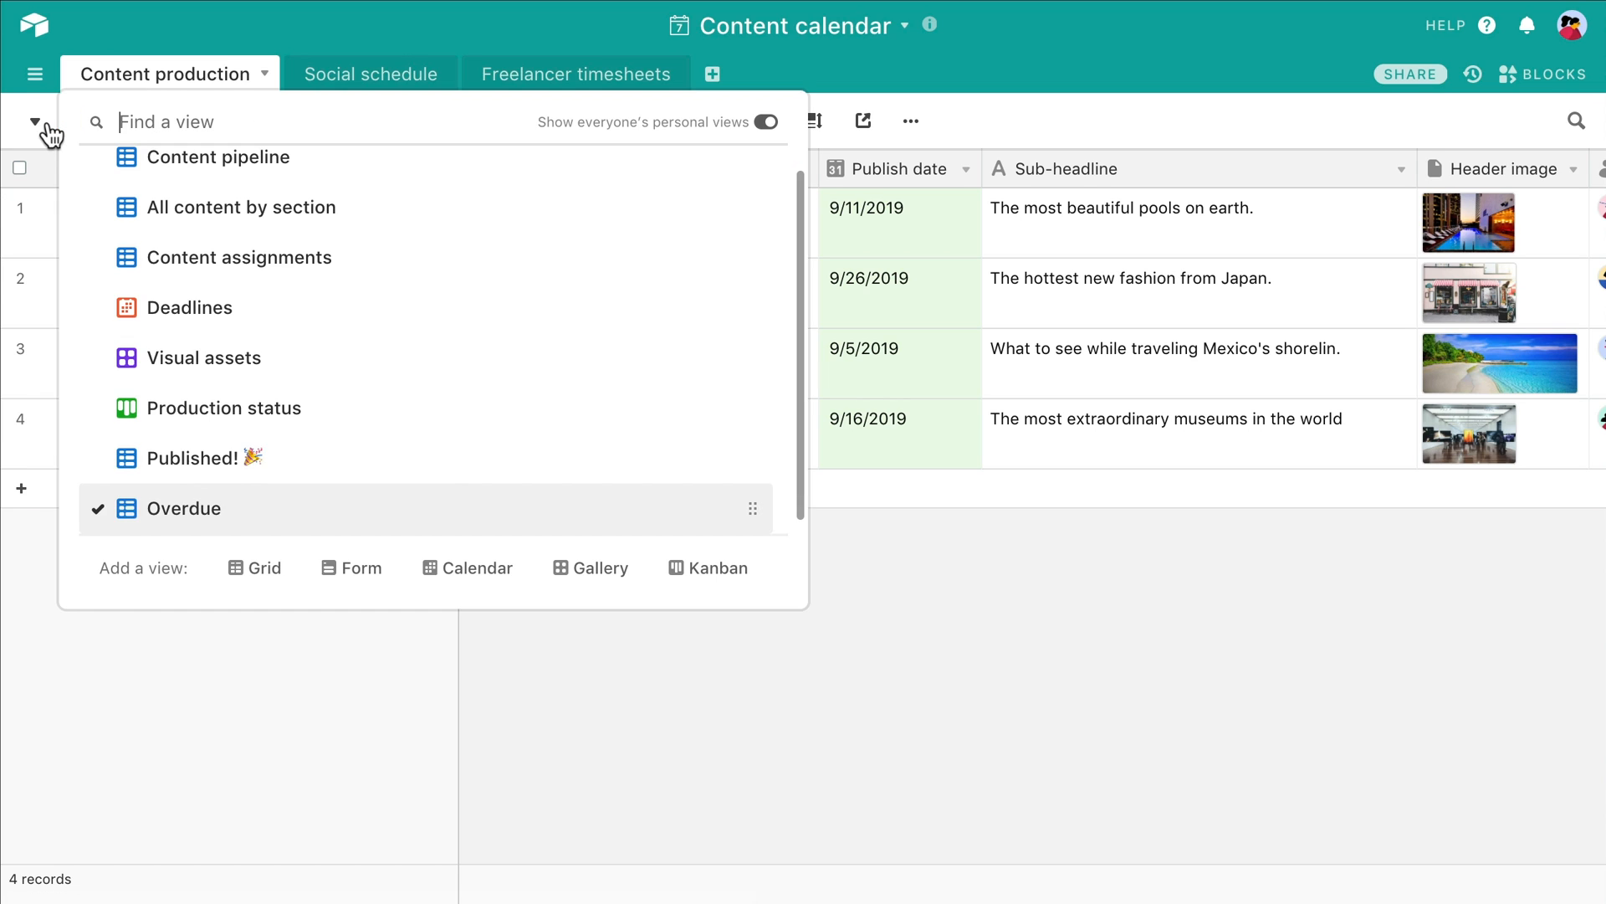
left_click(217, 157)
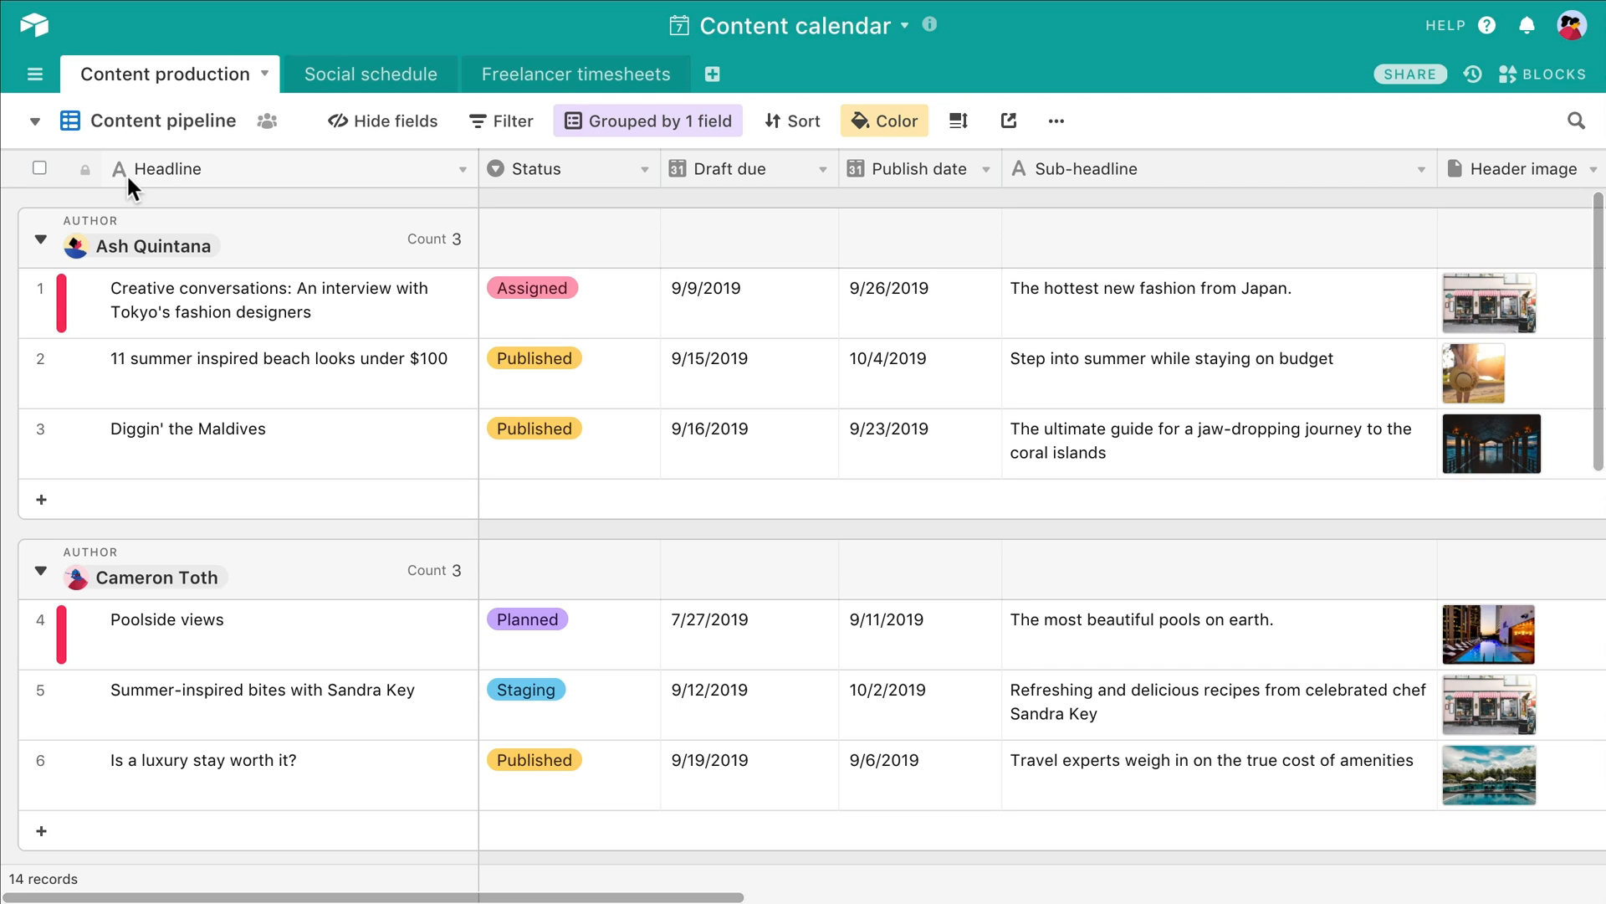
left_click(453, 168)
type("O")
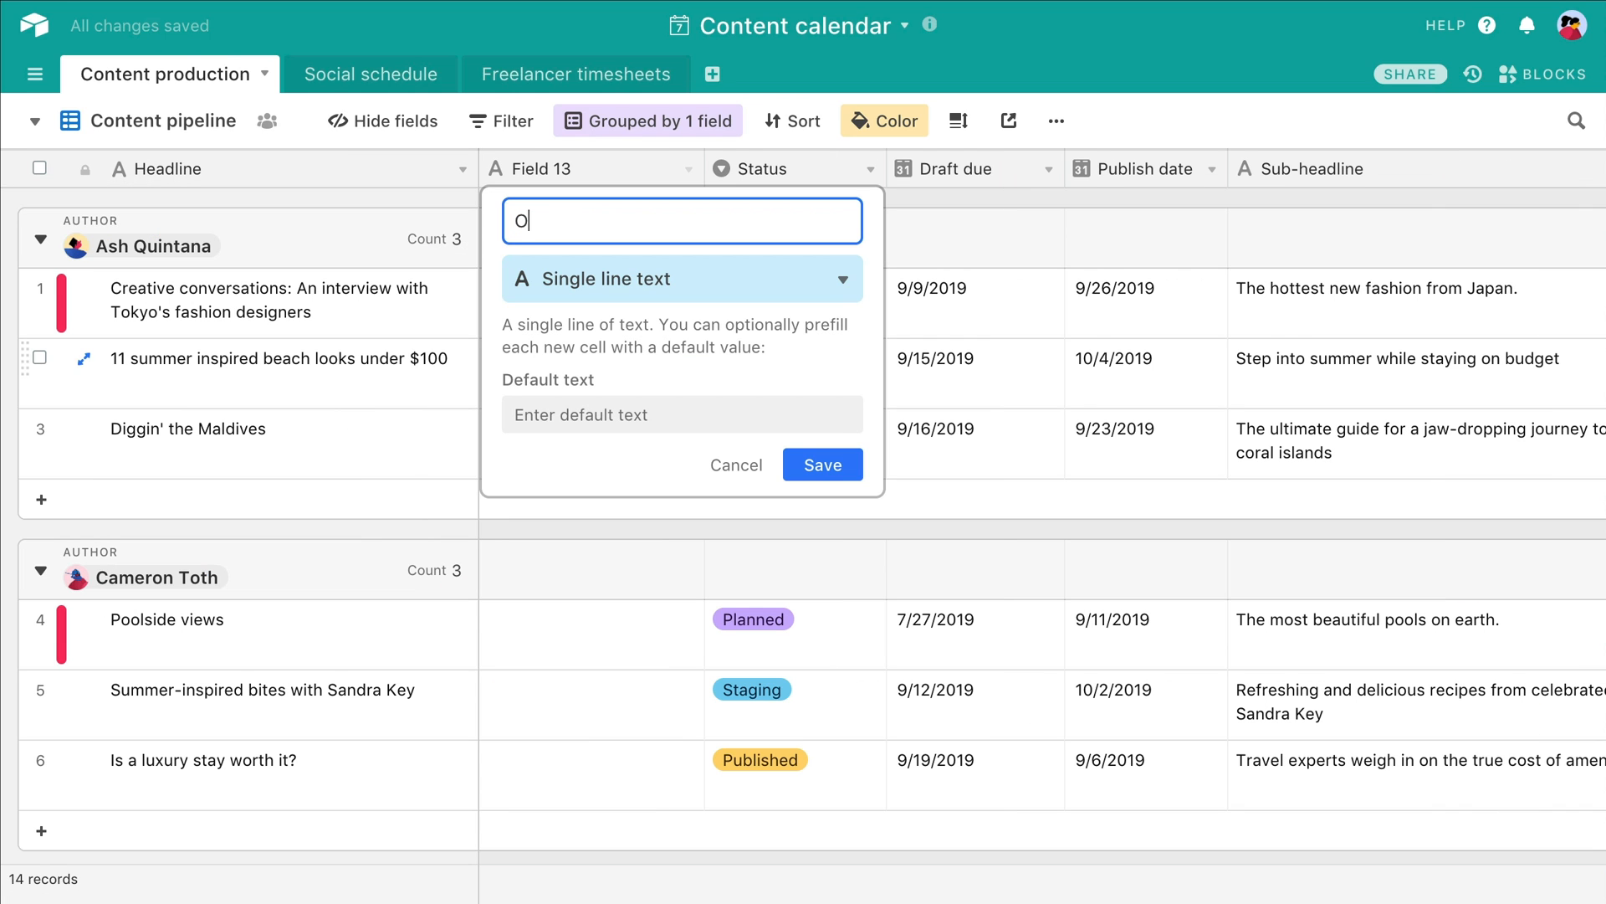
Step: Name the field Overdue?, make it a Formula, and write IF(AND(IS_BEFORE({Publish date}, TODAY())
type("verdue?")
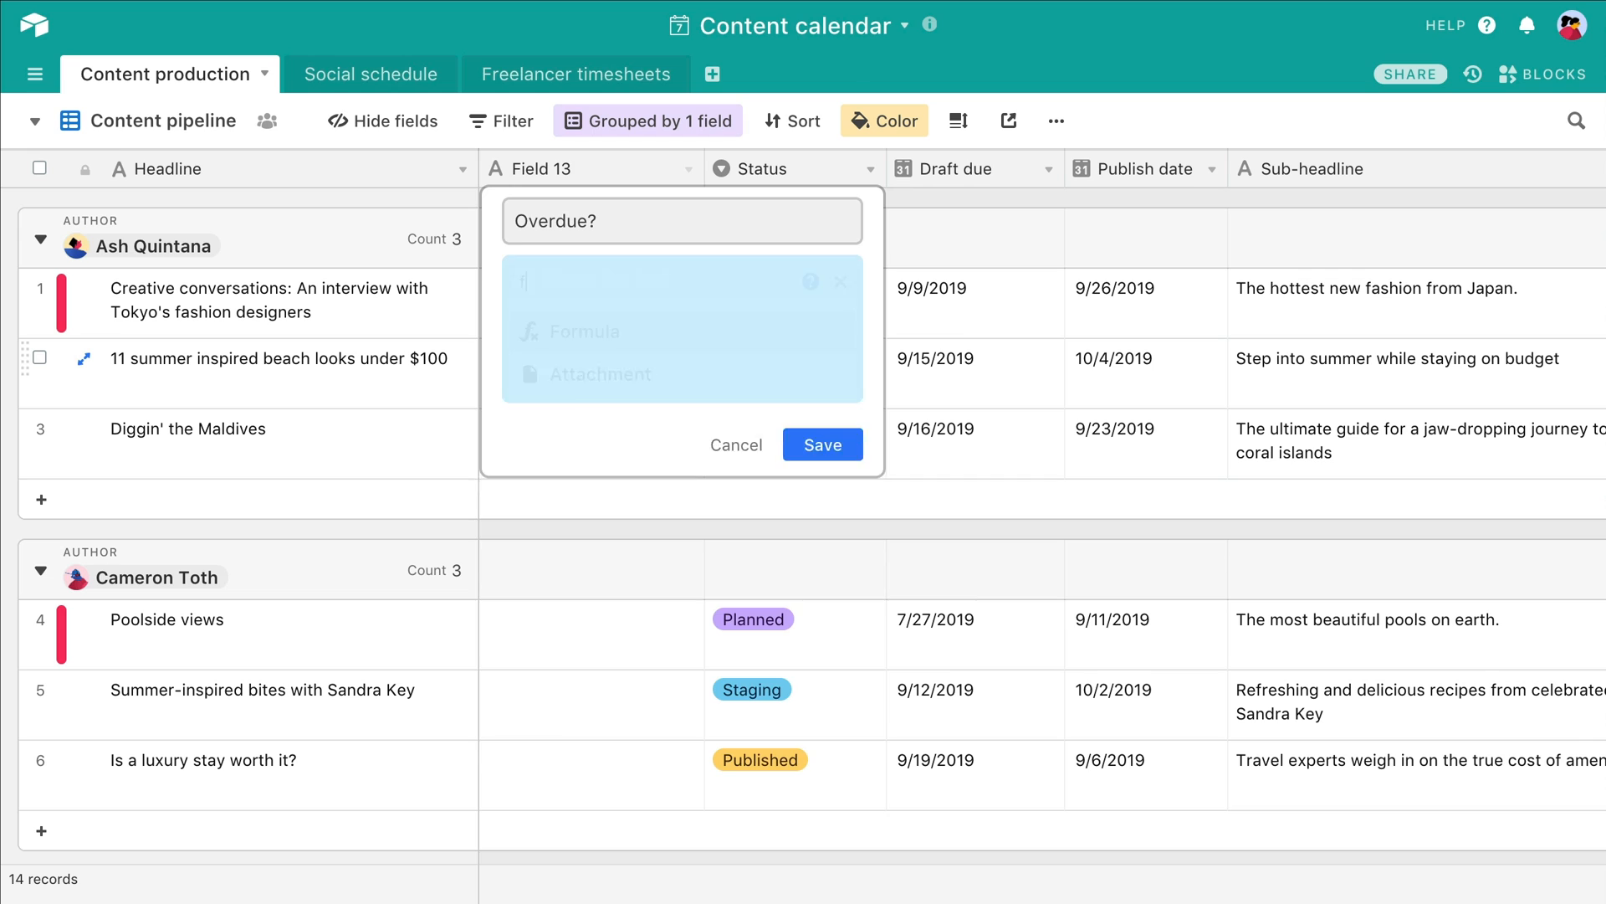
left_click(581, 332)
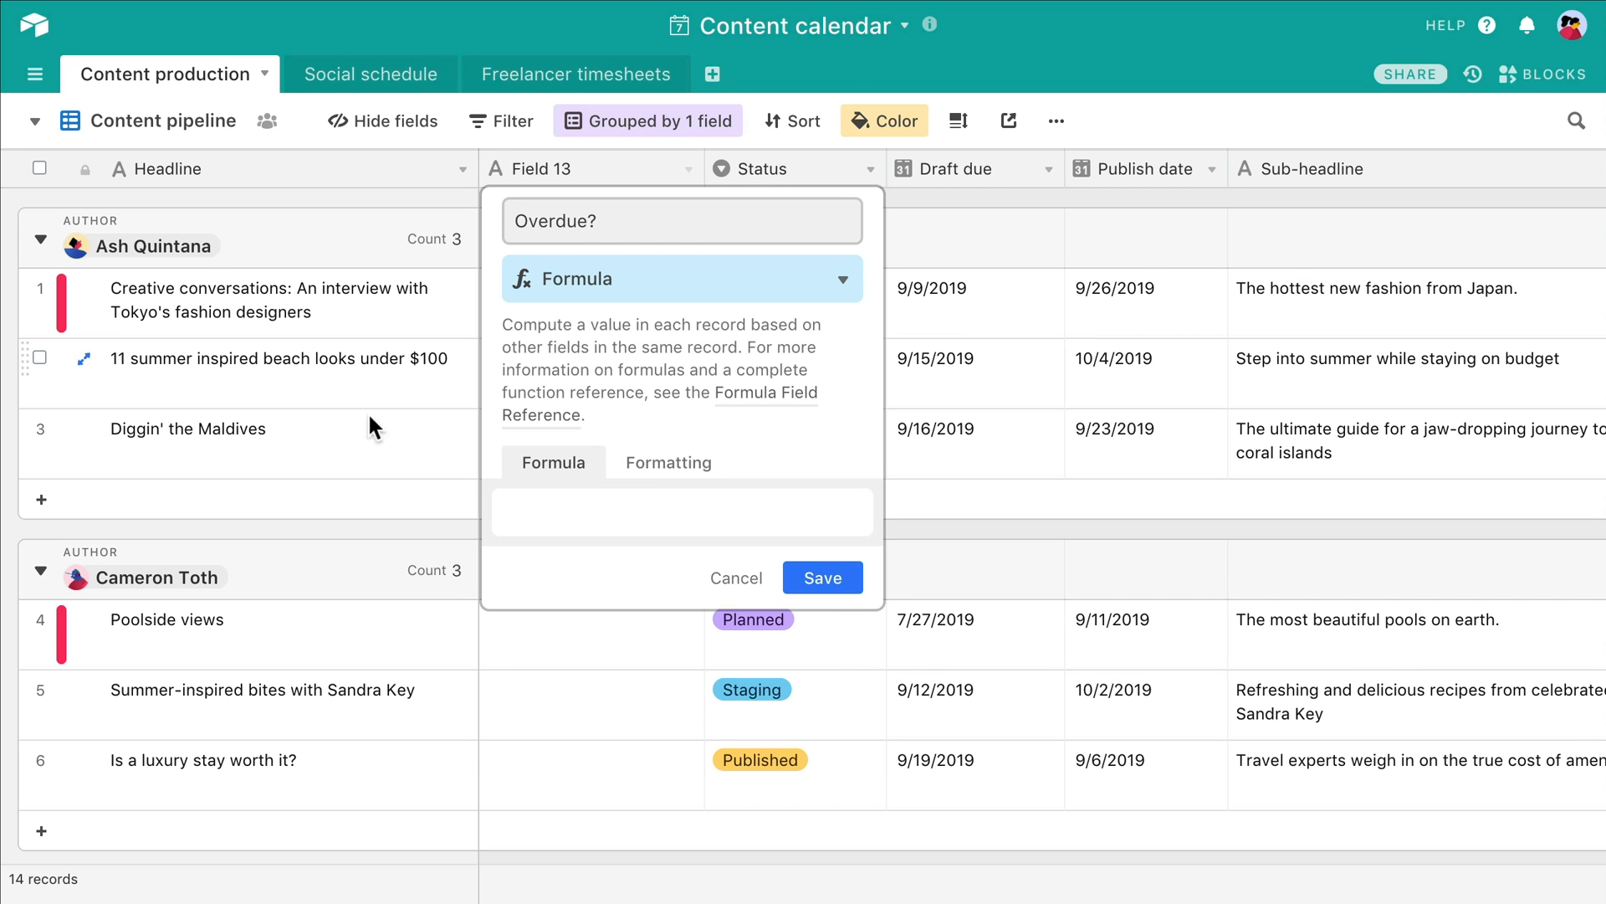
type("IF(AND())")
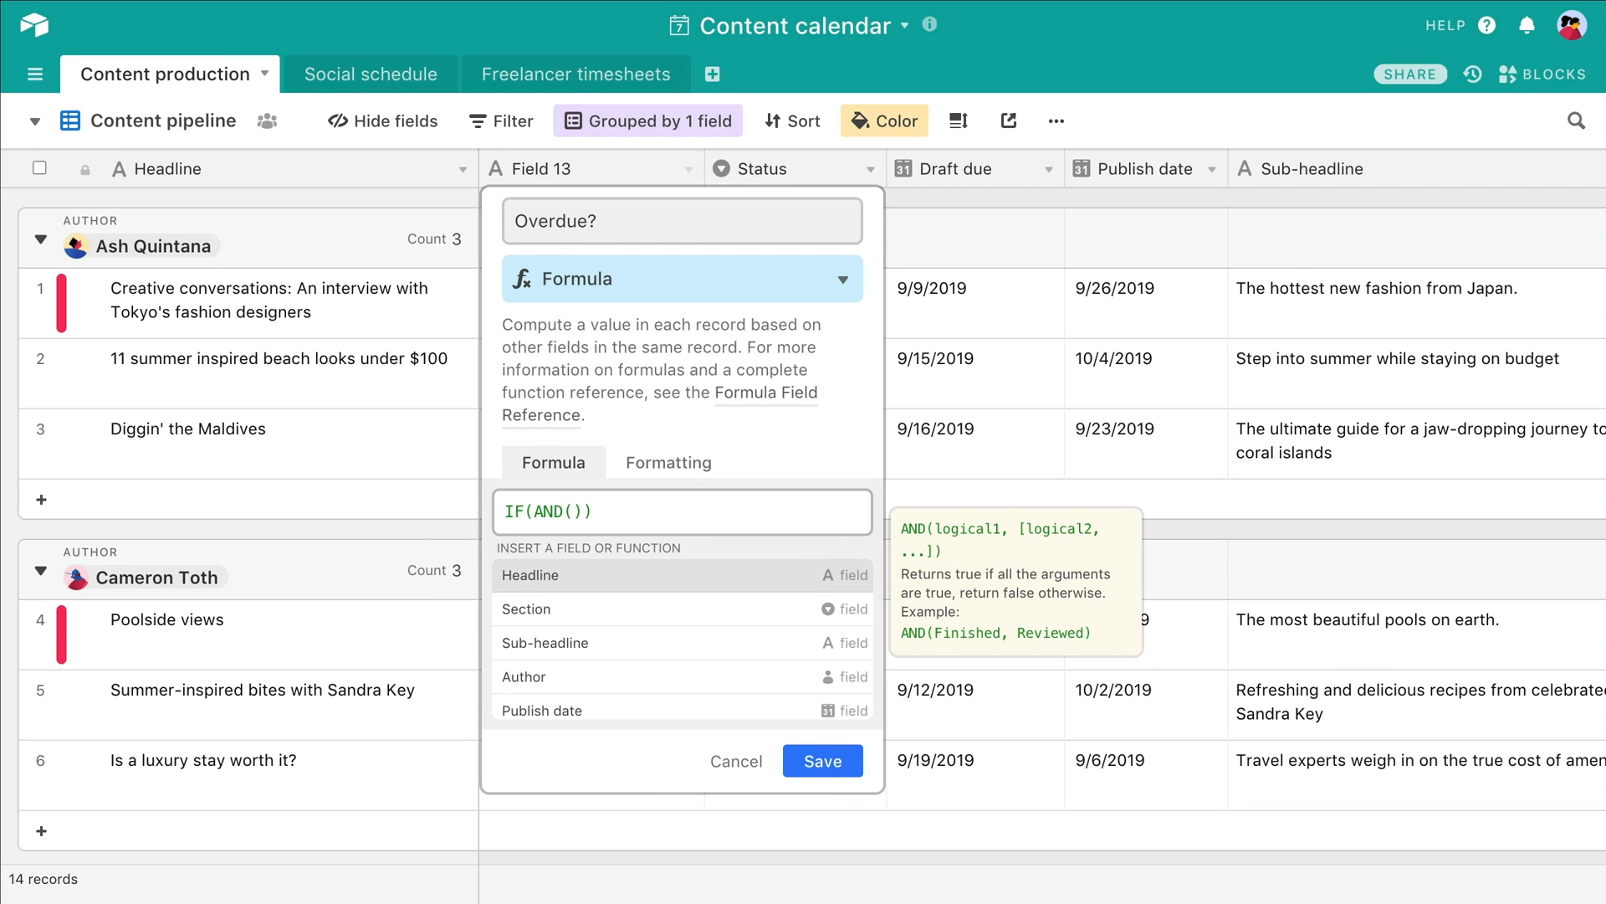
type("IS_BEFORE(")
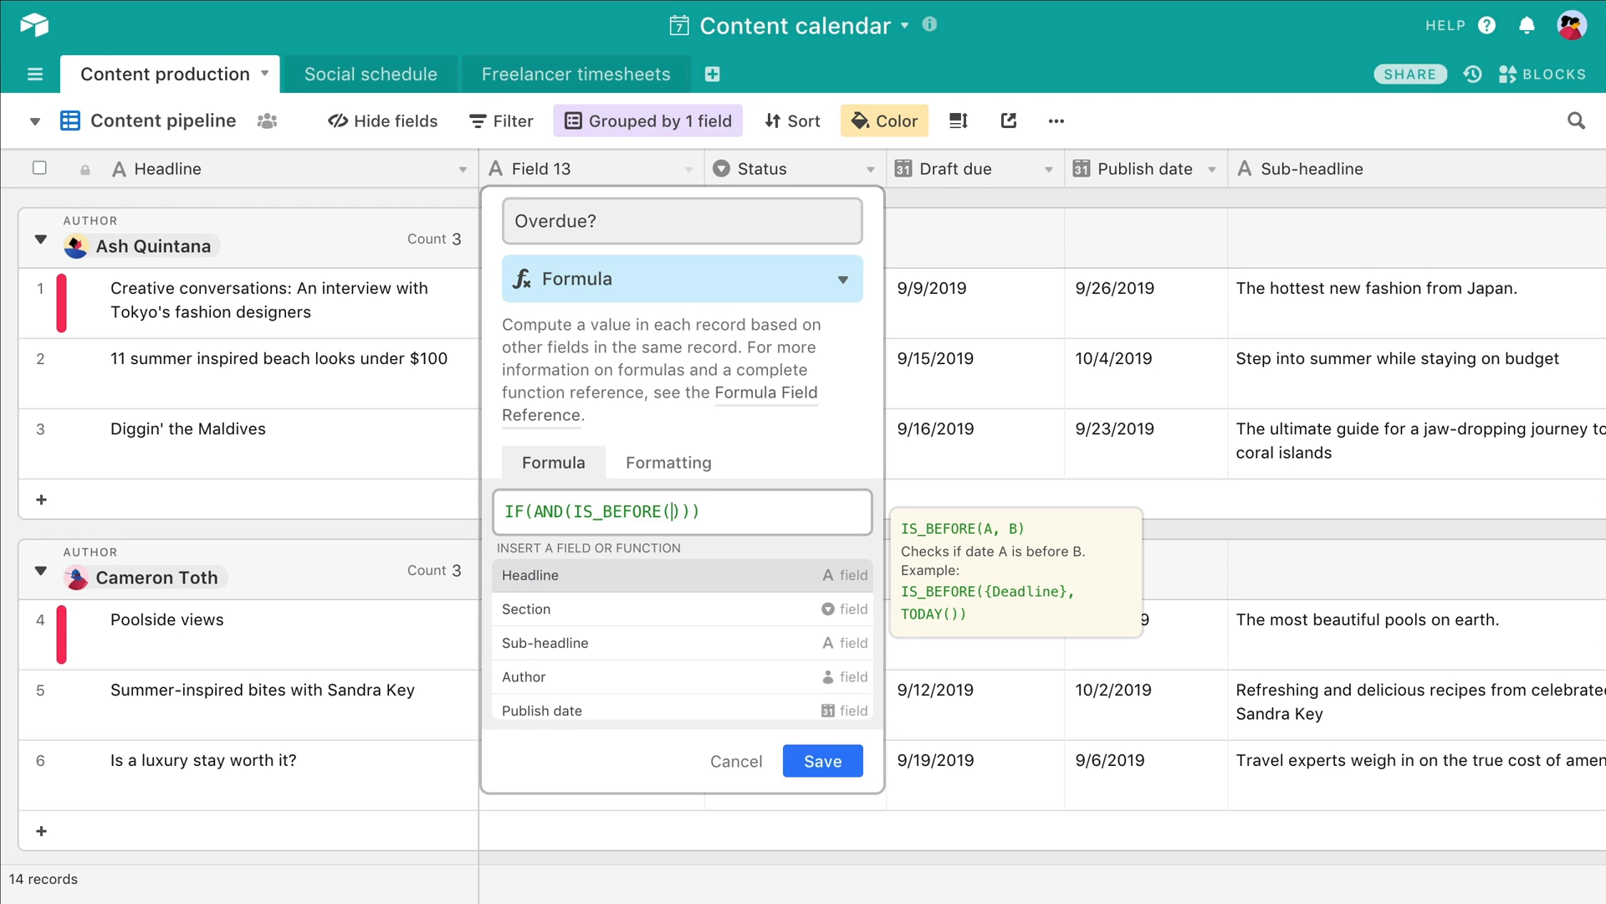
left_click(542, 710)
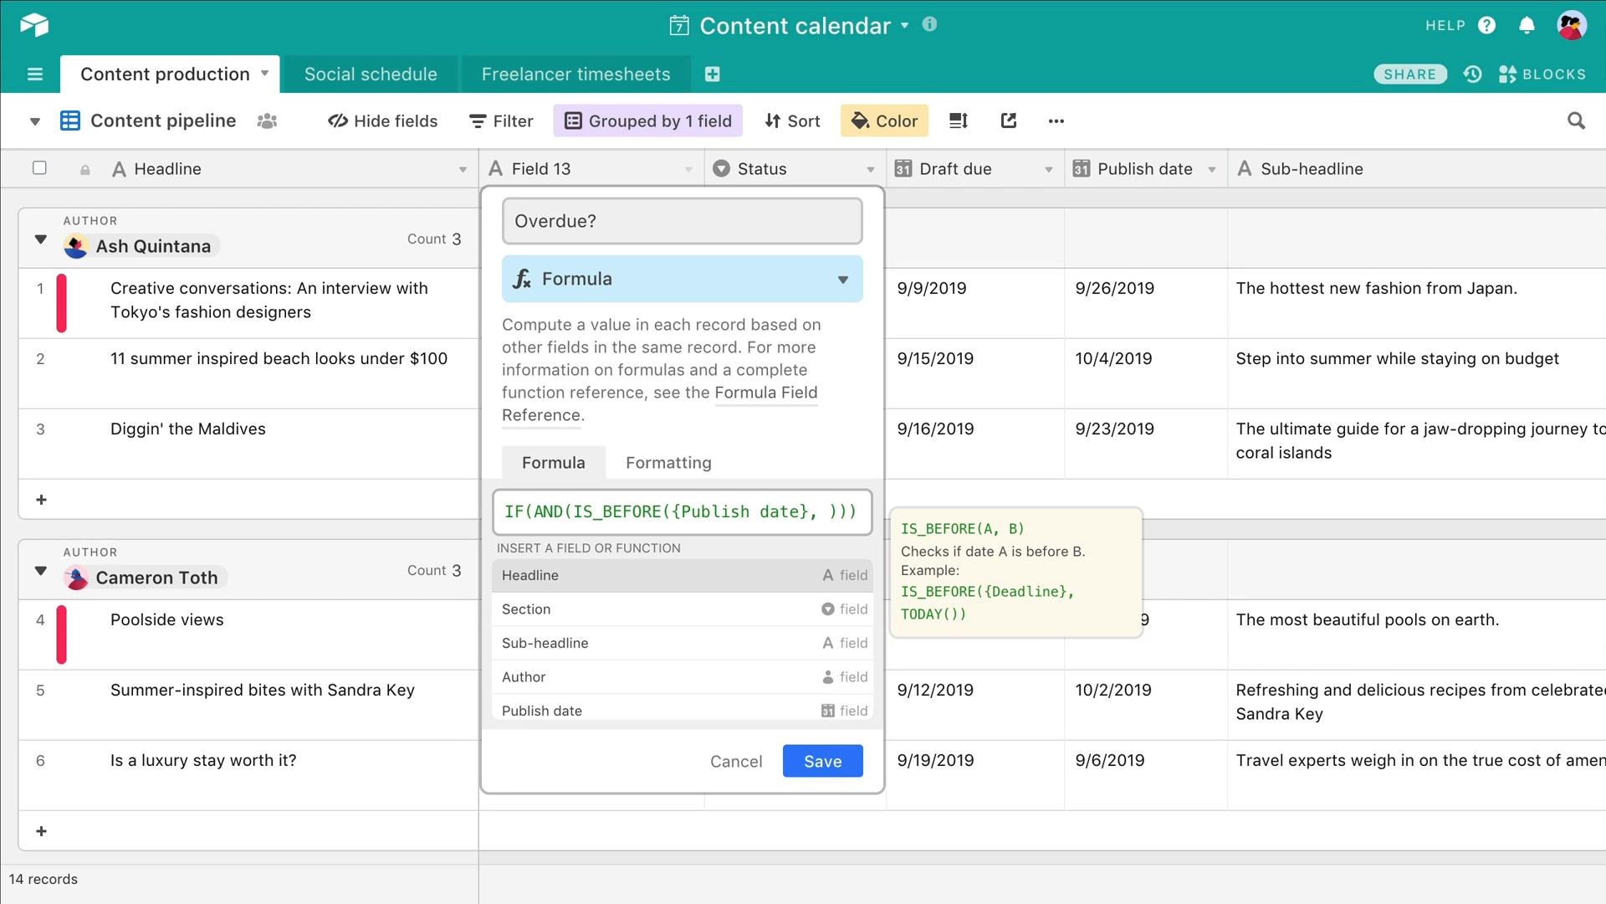
type("TODAY()), NOT(")
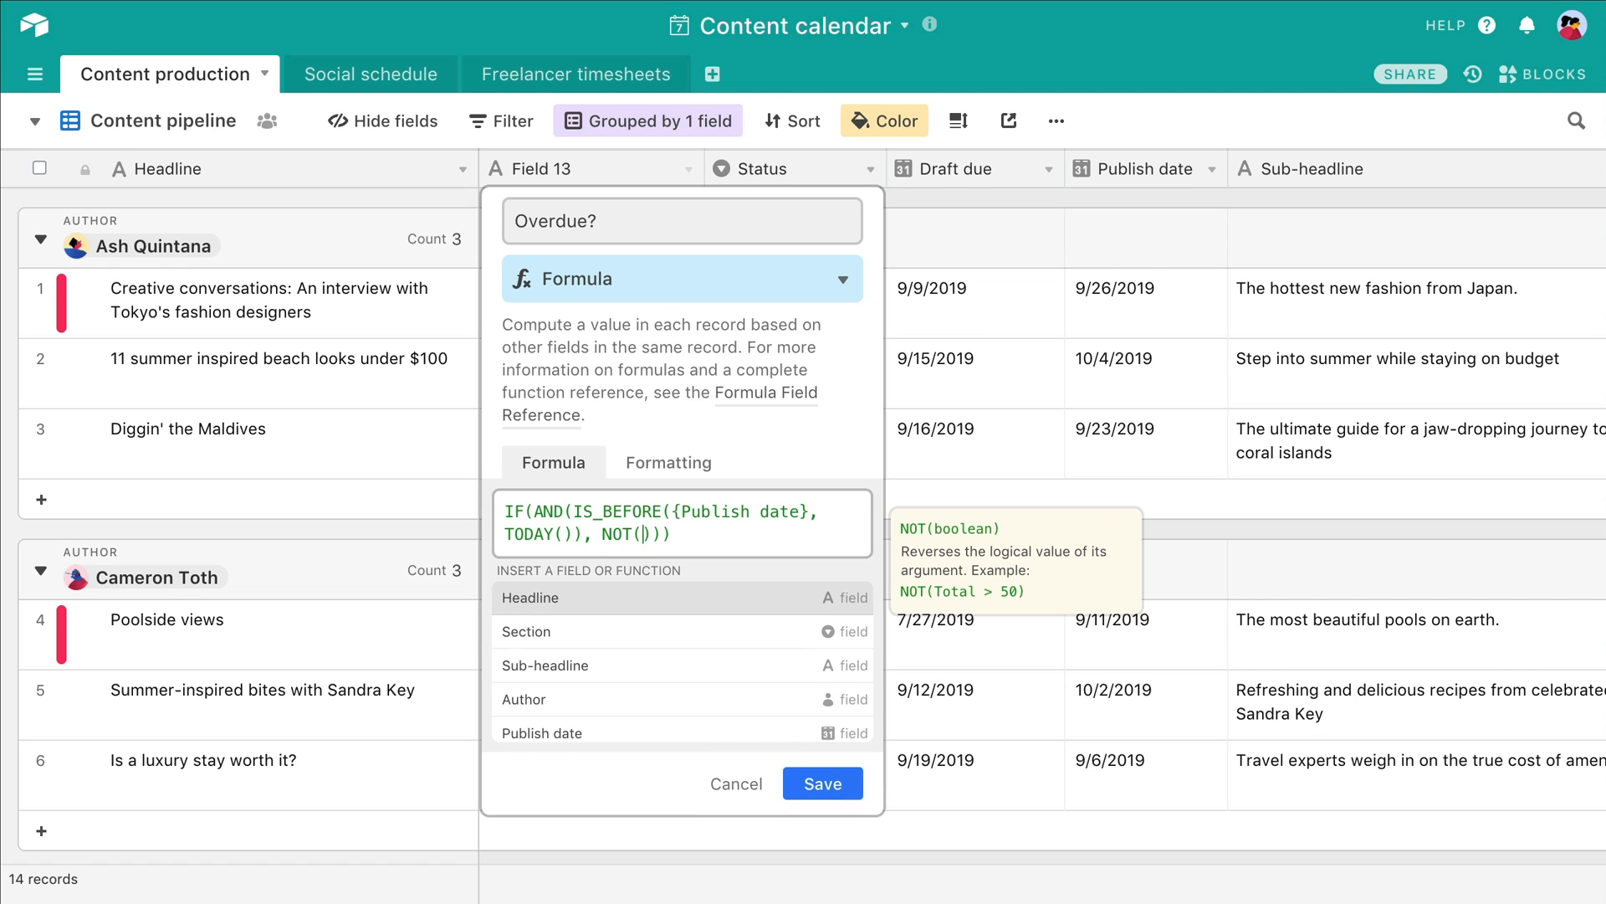
Step: Finish with NOT(Status="Published")) returning "🚨 OVERDUE 🚨" and save the field
type("Status =")
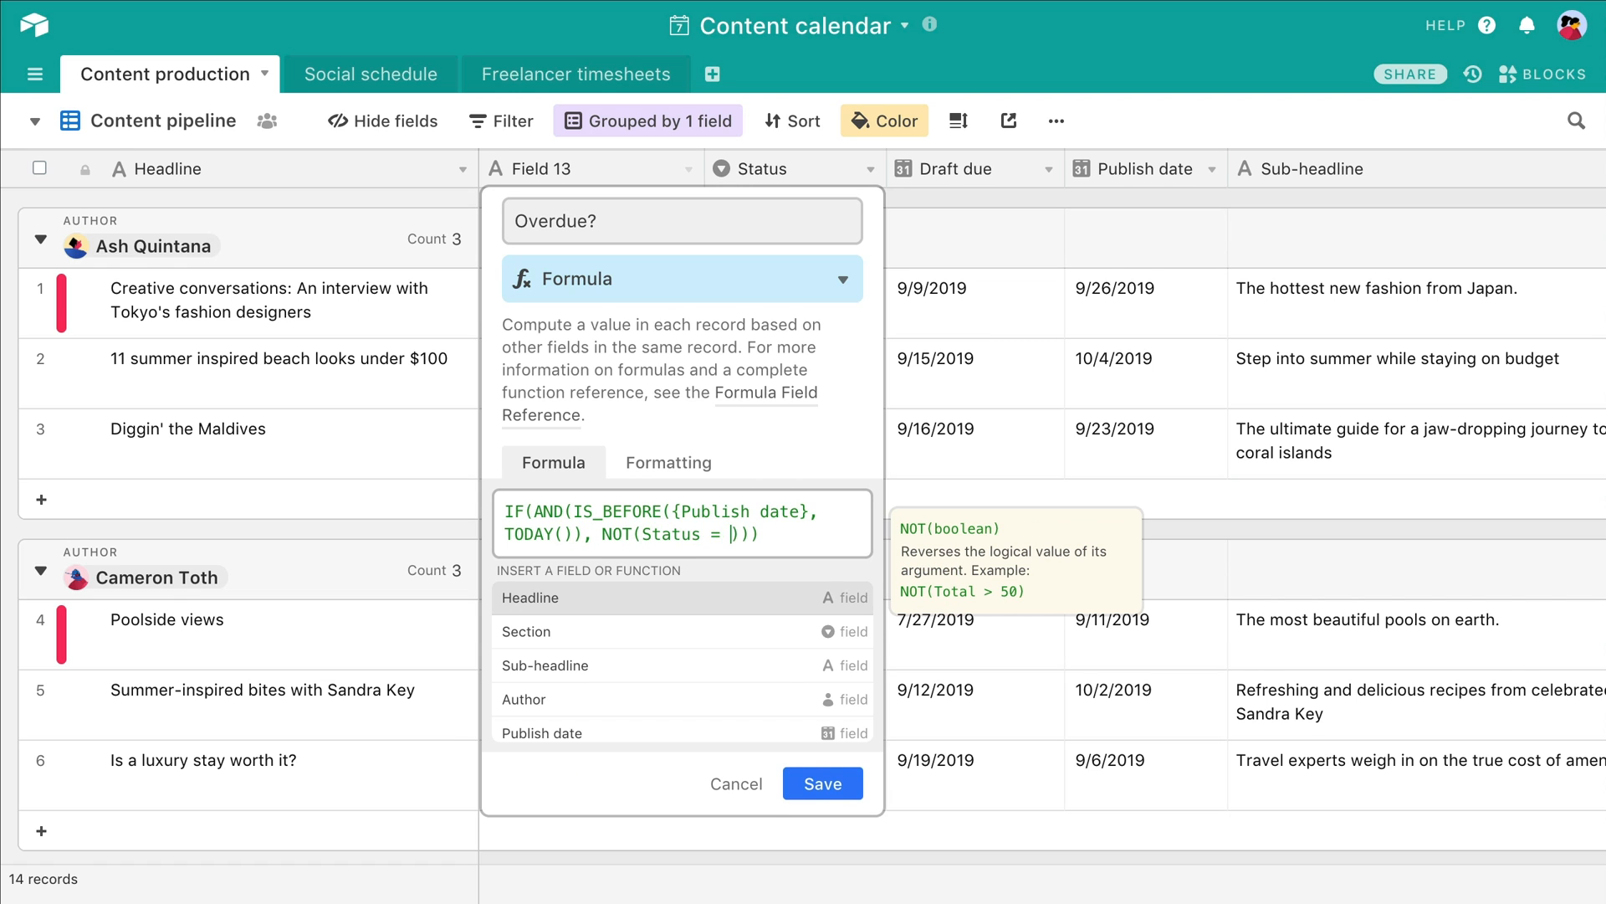
type("\"Published\"")
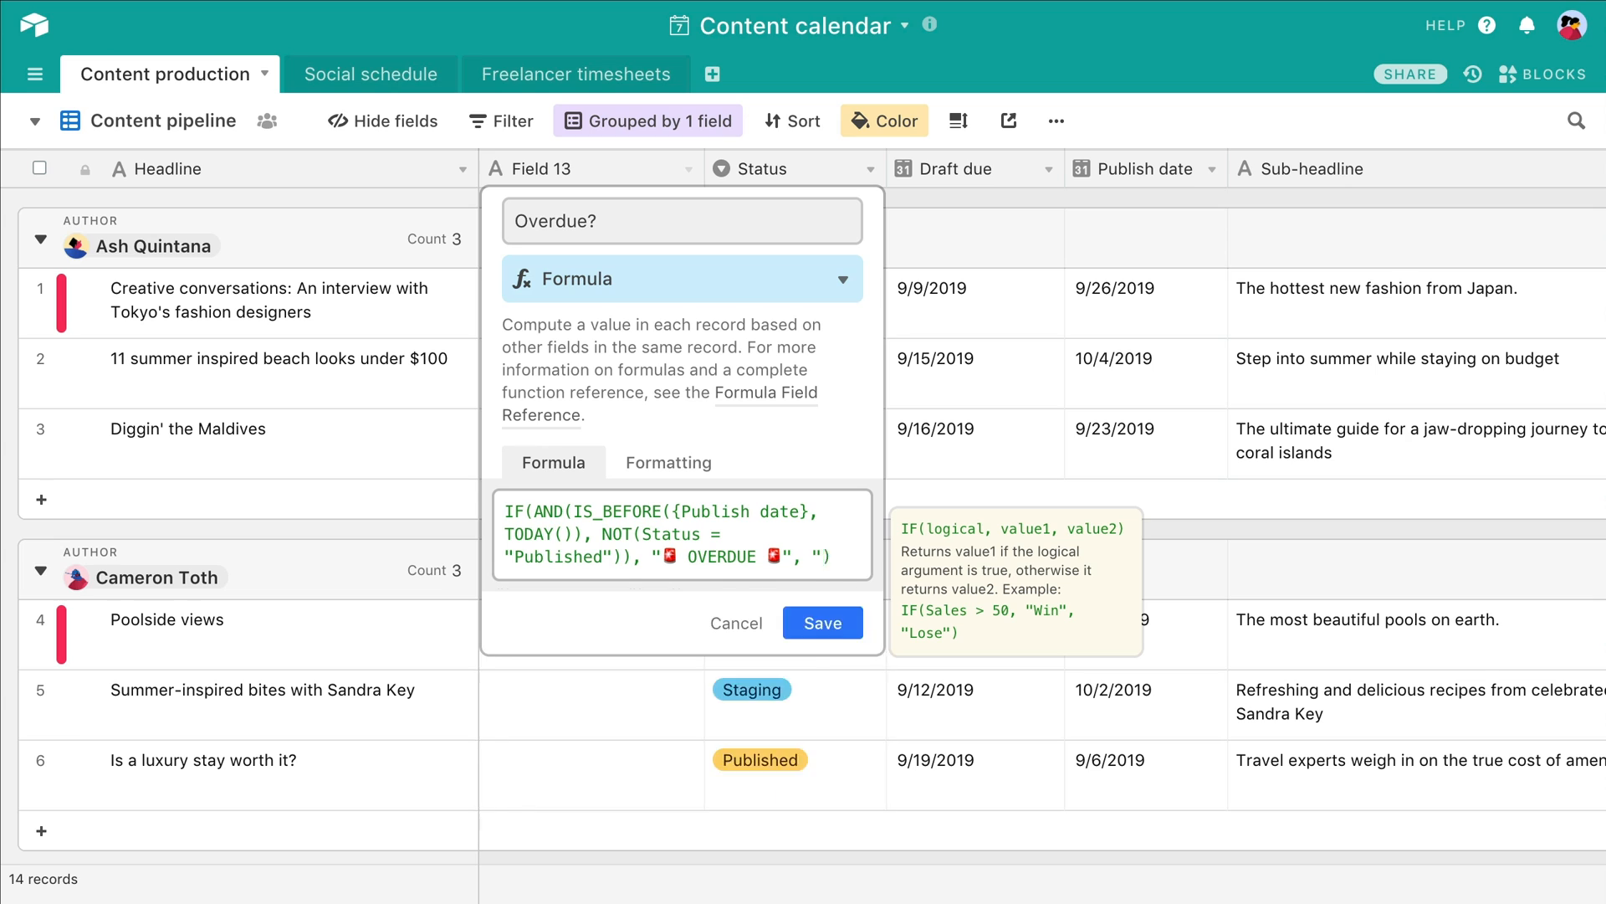
left_click(822, 622)
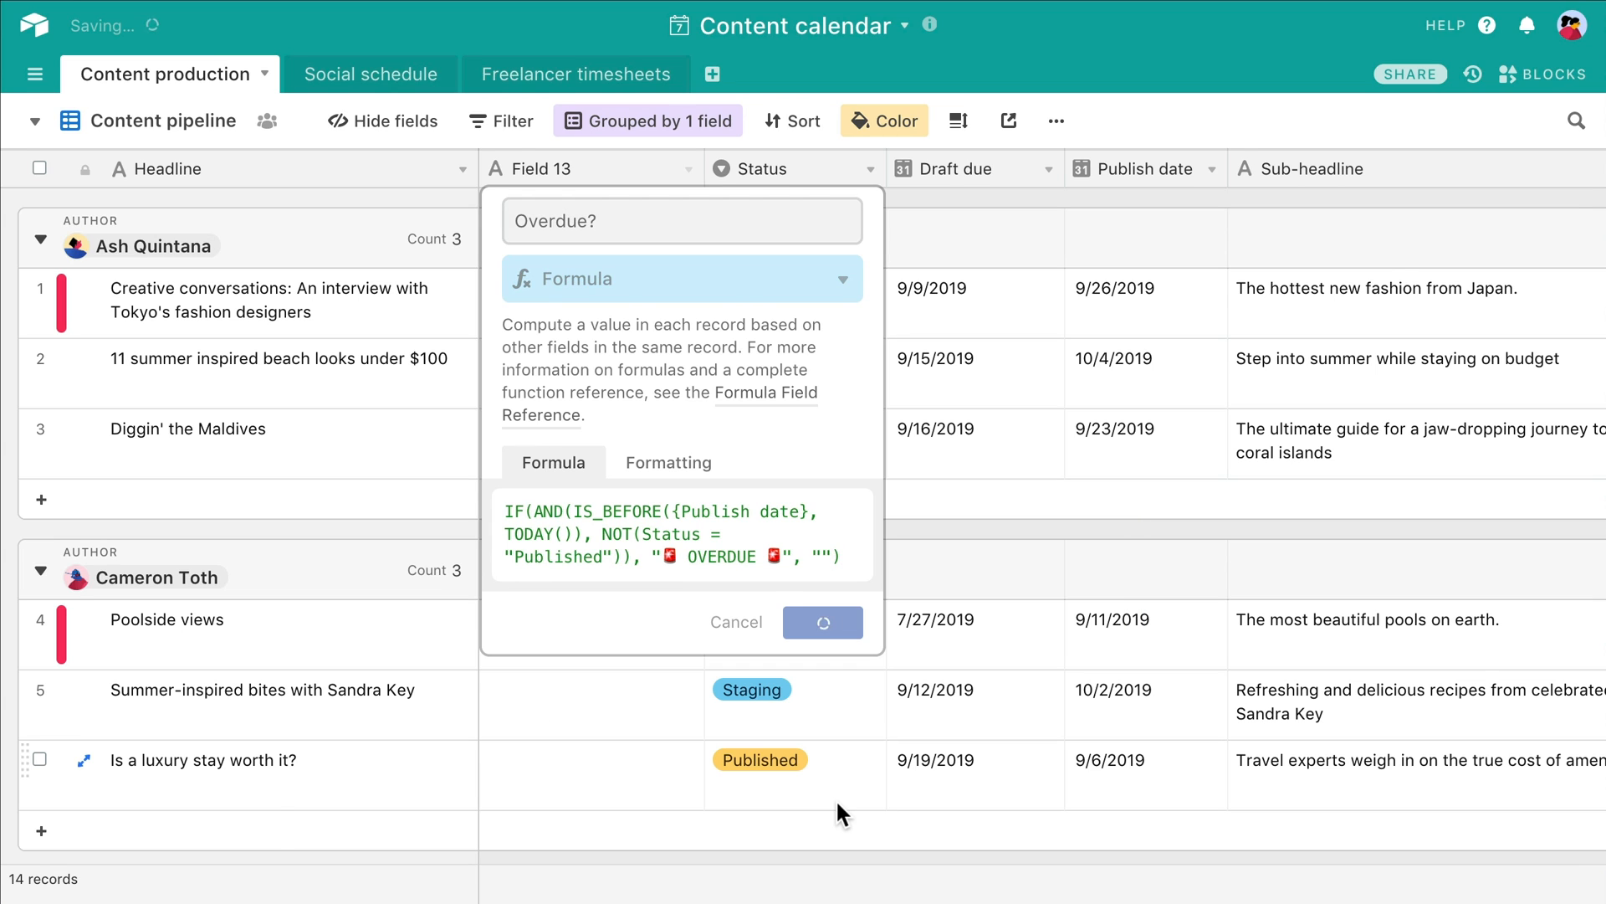
left_click(821, 622)
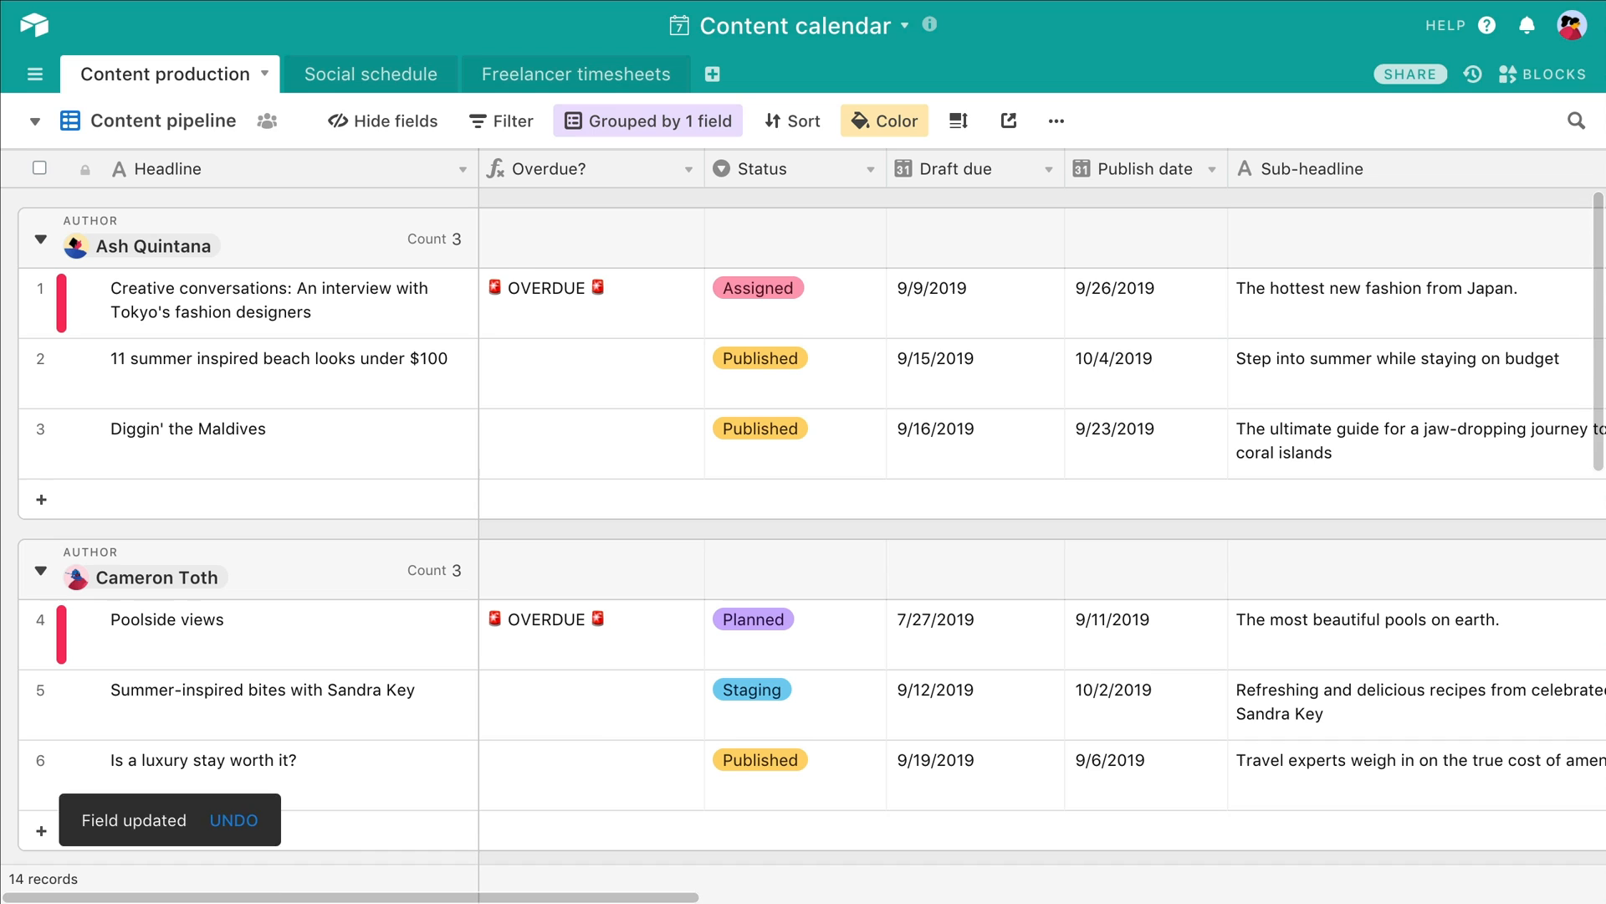
Step: Set Diggin' the Maldives to Staging and Poolside views to Published
left_click(789, 428)
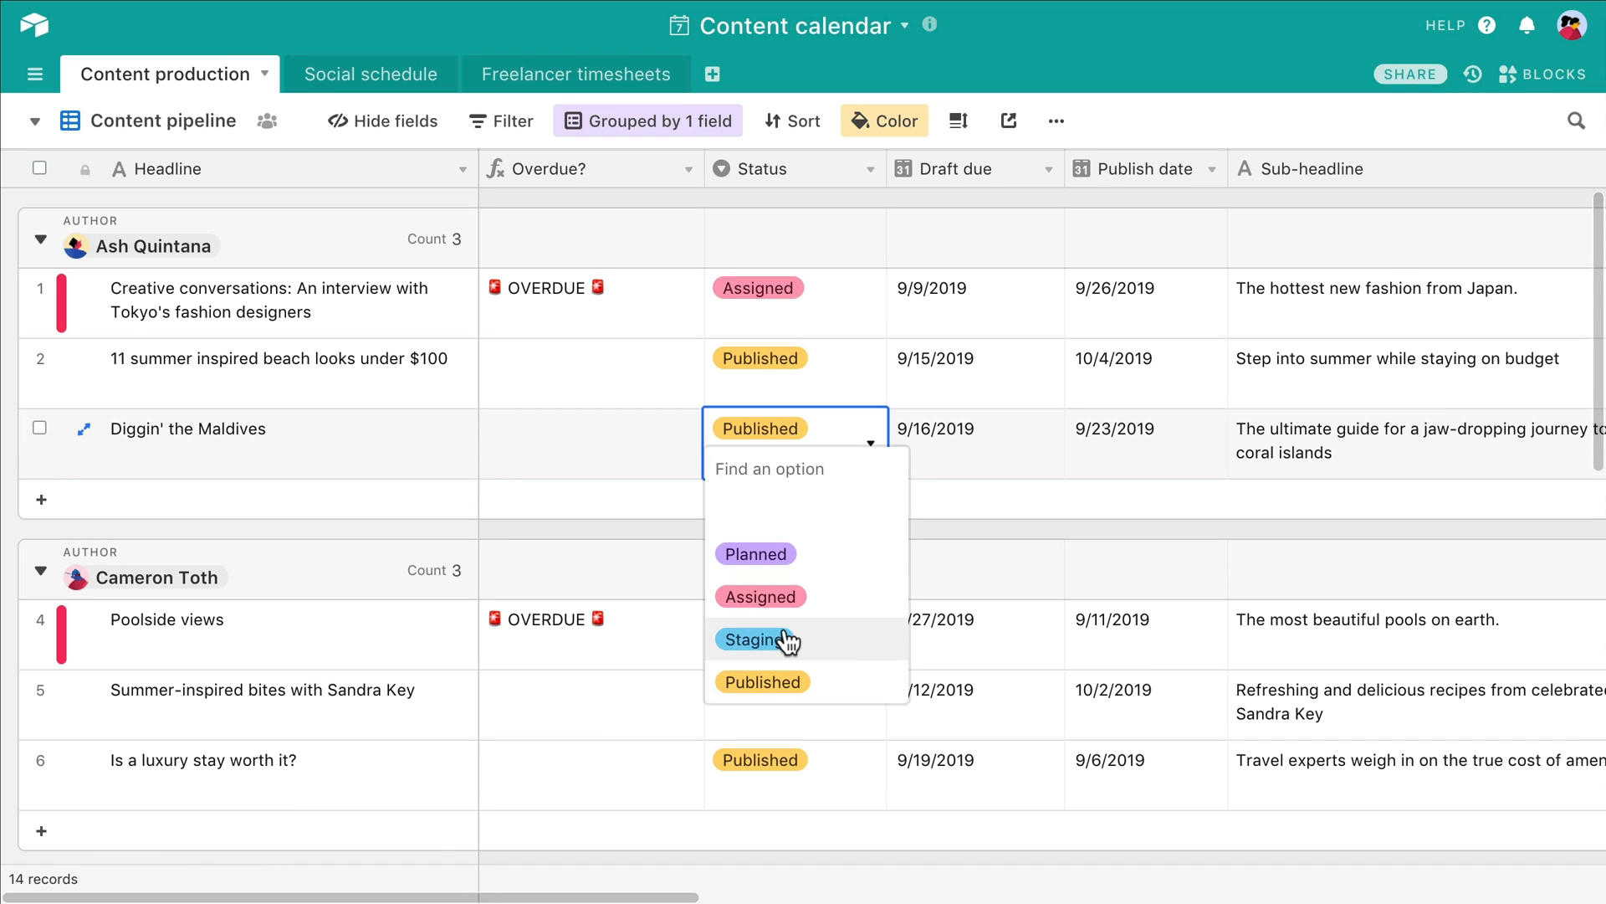
left_click(753, 639)
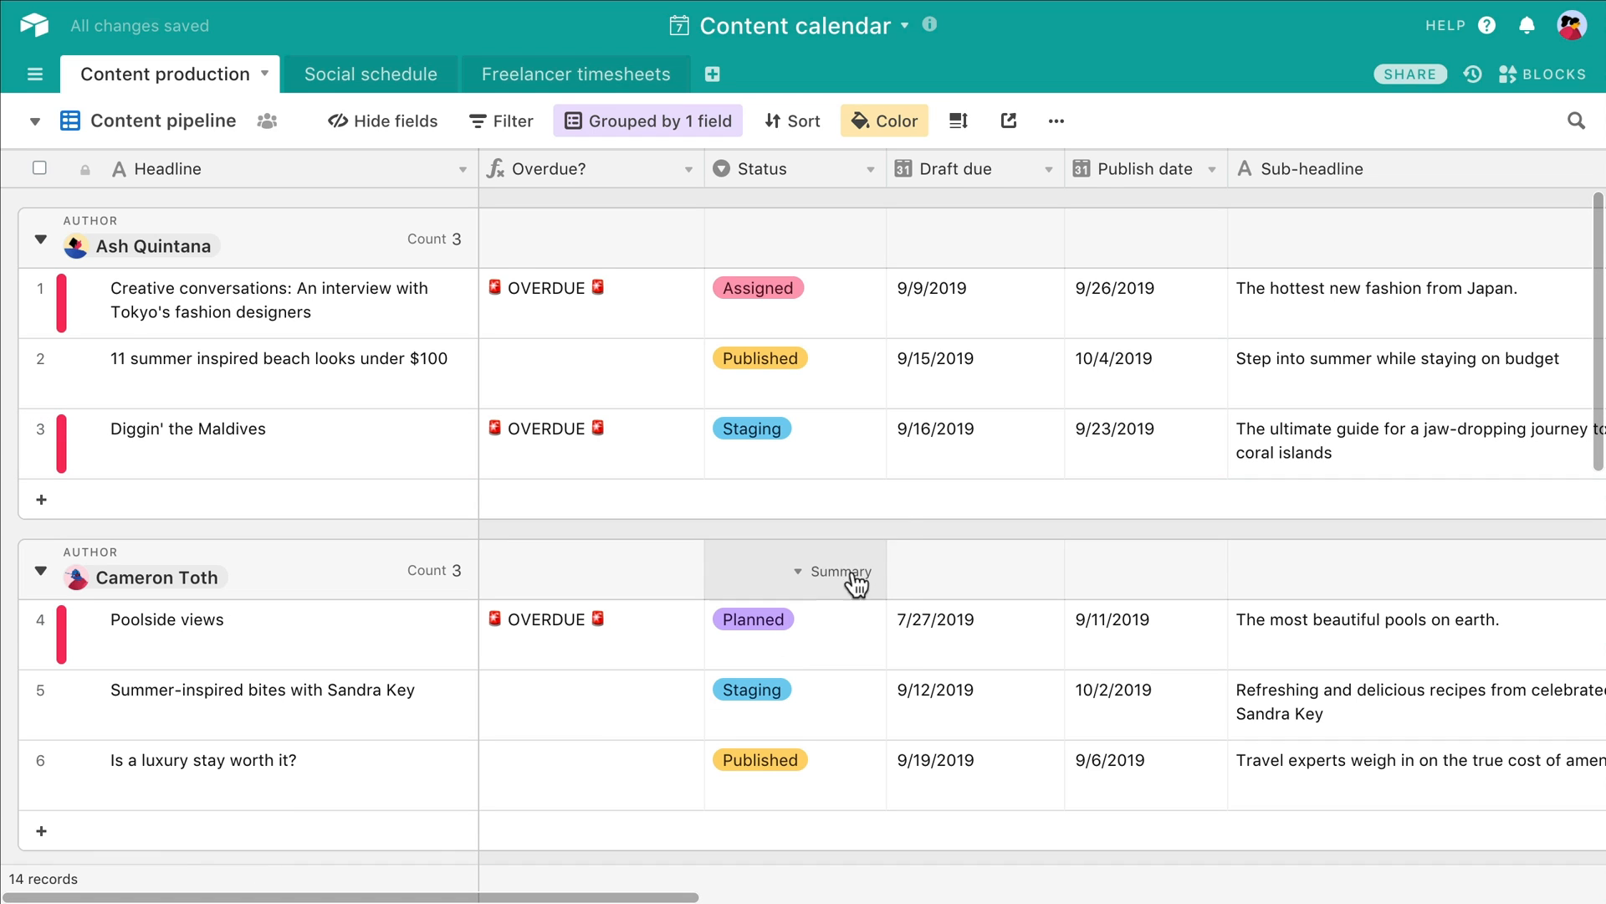
left_click(794, 617)
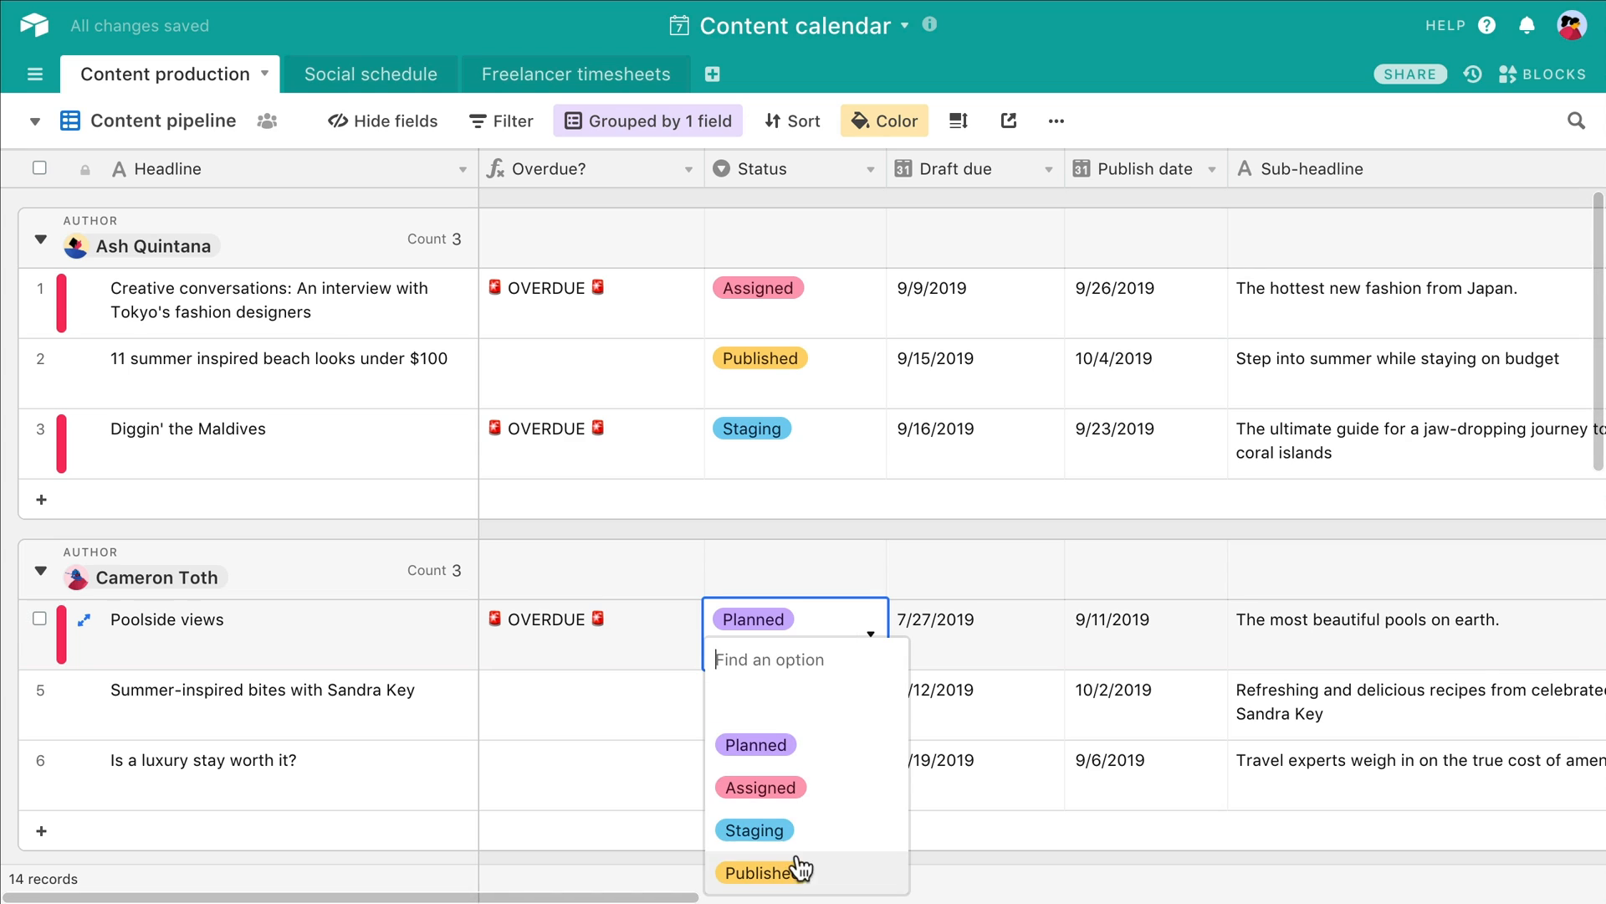
left_click(757, 872)
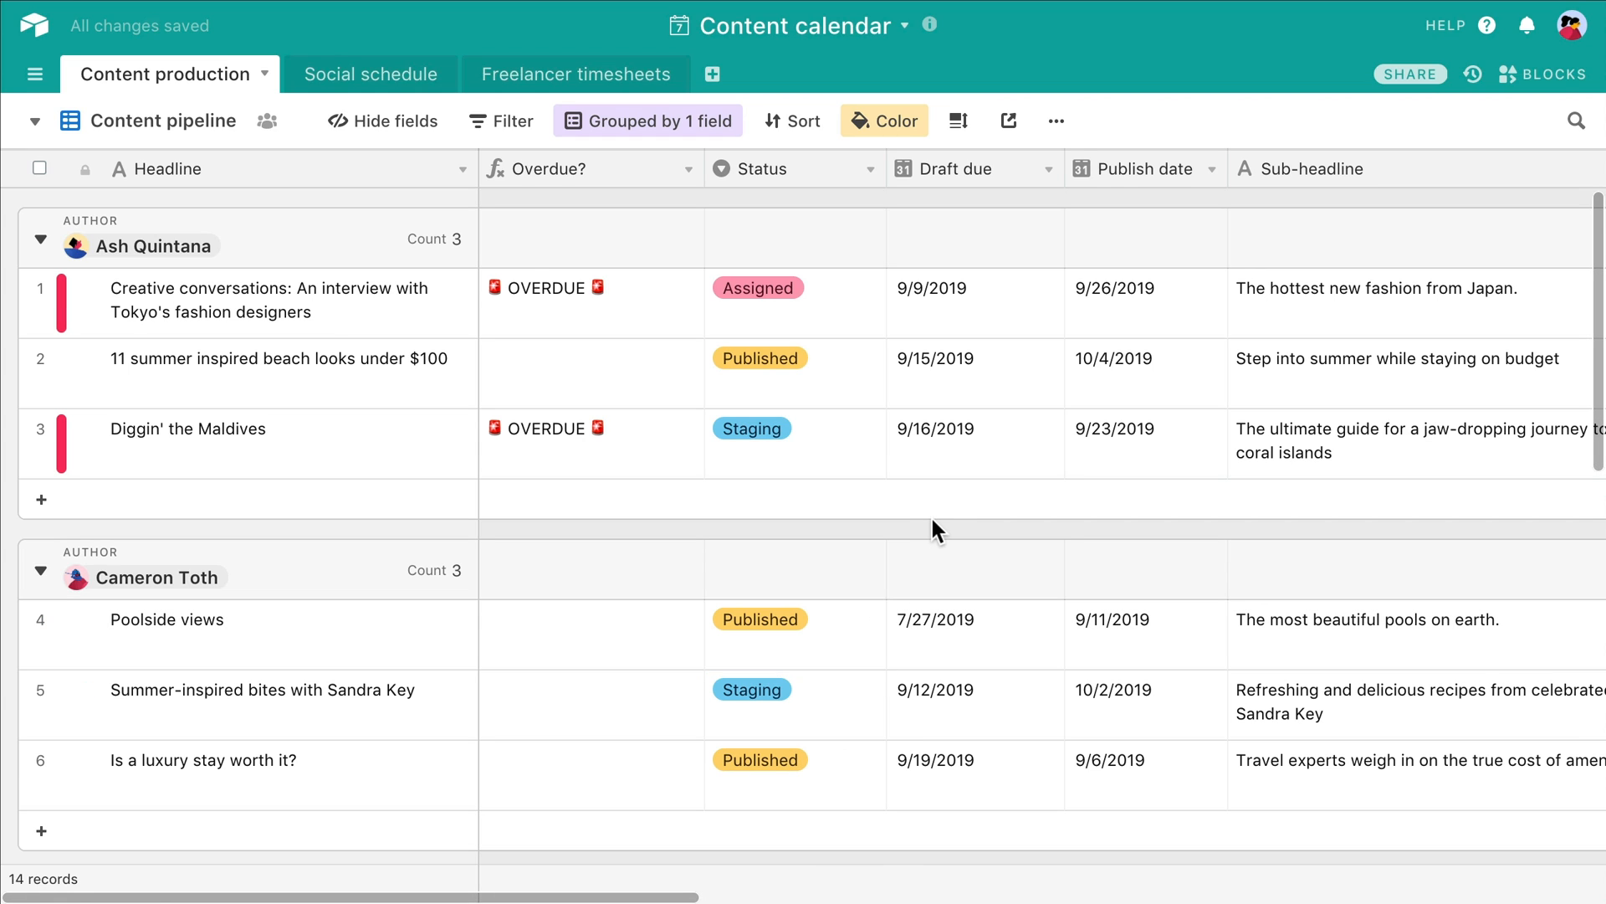